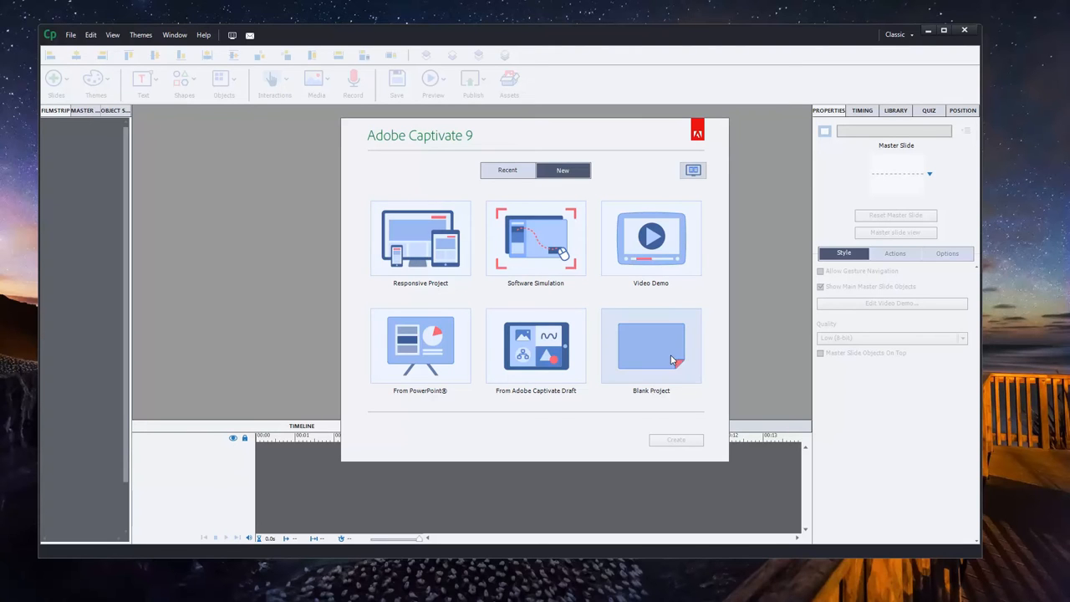
# Create a new blank responsive project from the Welcome screen
pyautogui.click(420, 240)
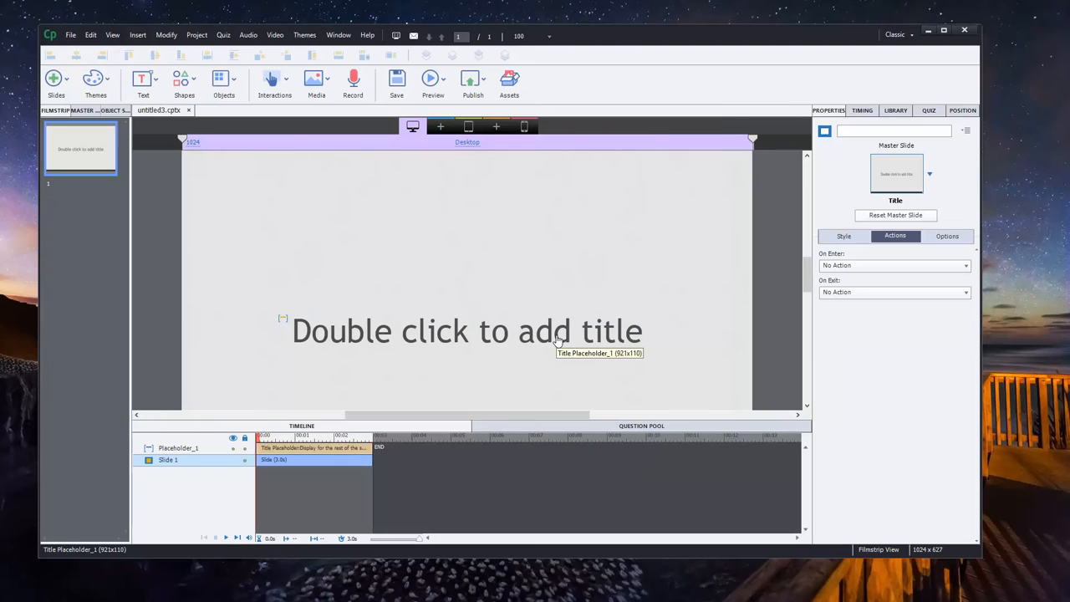
pyautogui.moveTo(257, 177)
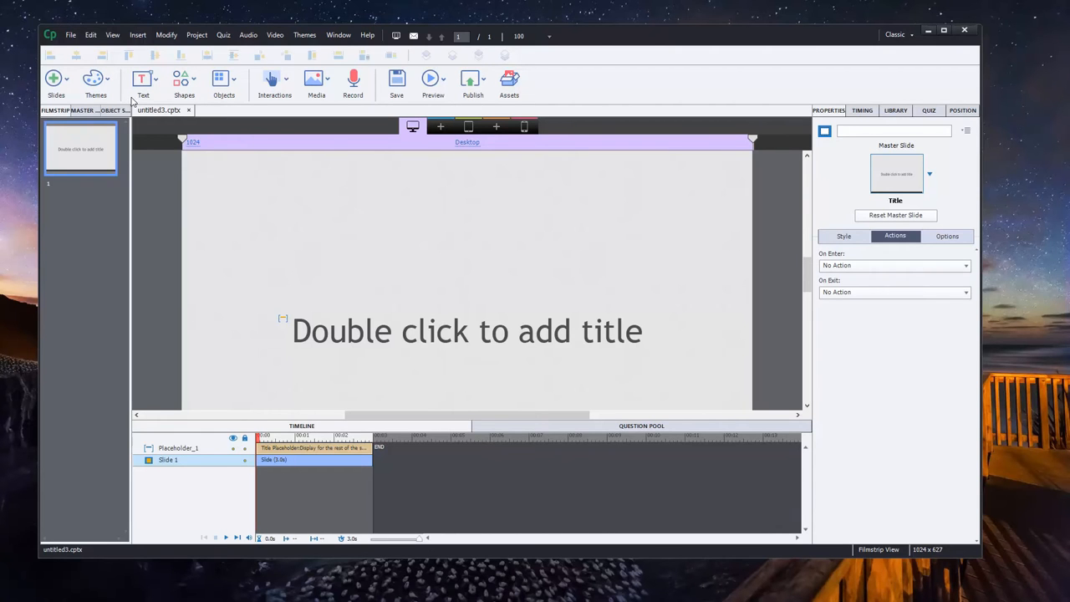
# Apply the Blank theme to the project, accepting the loss of style overrides
pyautogui.click(95, 83)
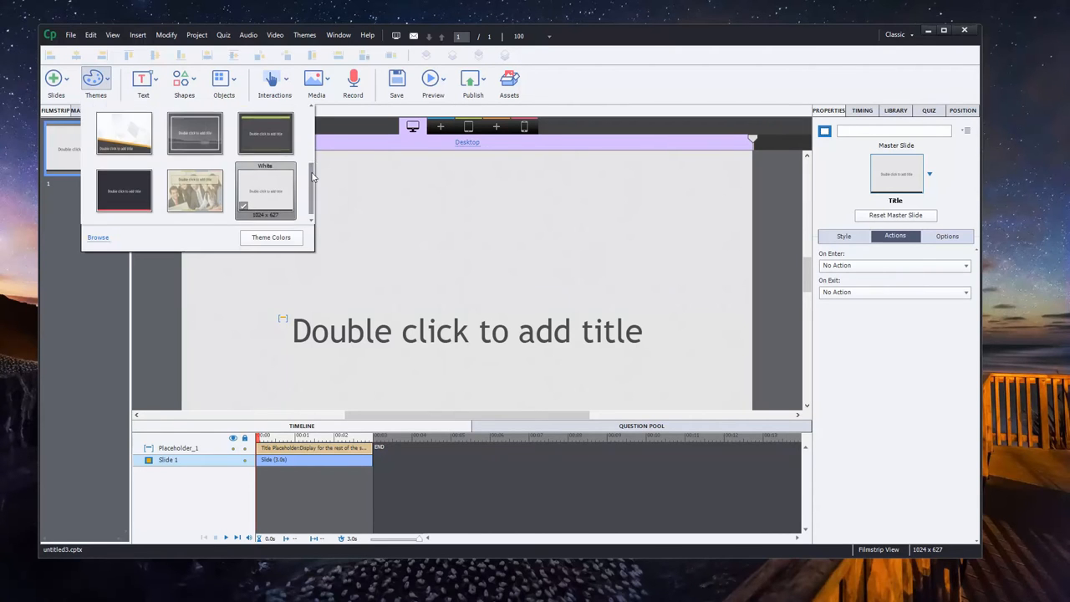
pyautogui.click(266, 190)
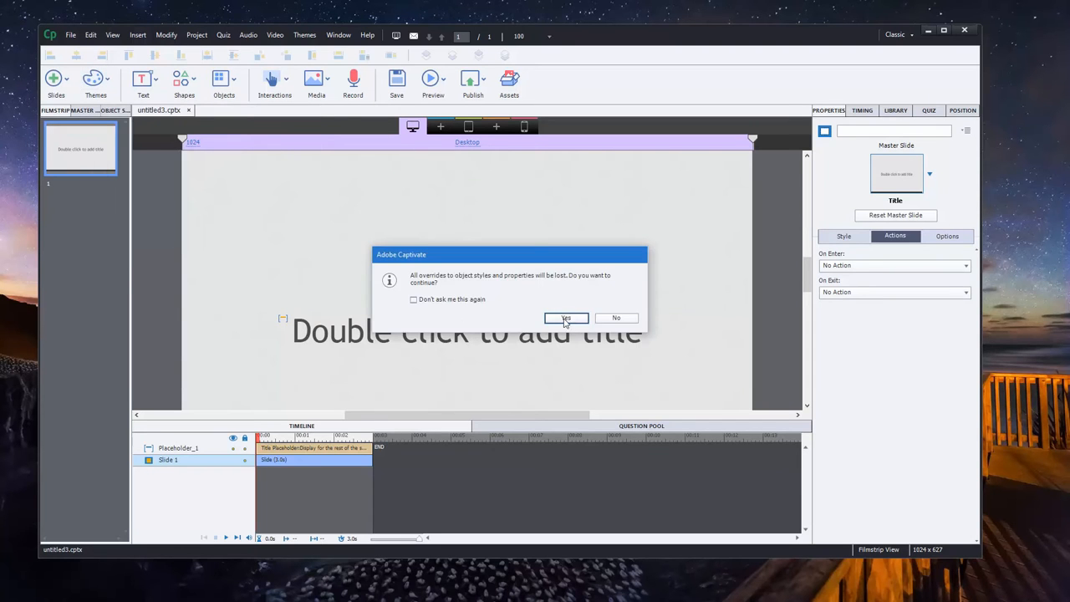
pyautogui.click(566, 318)
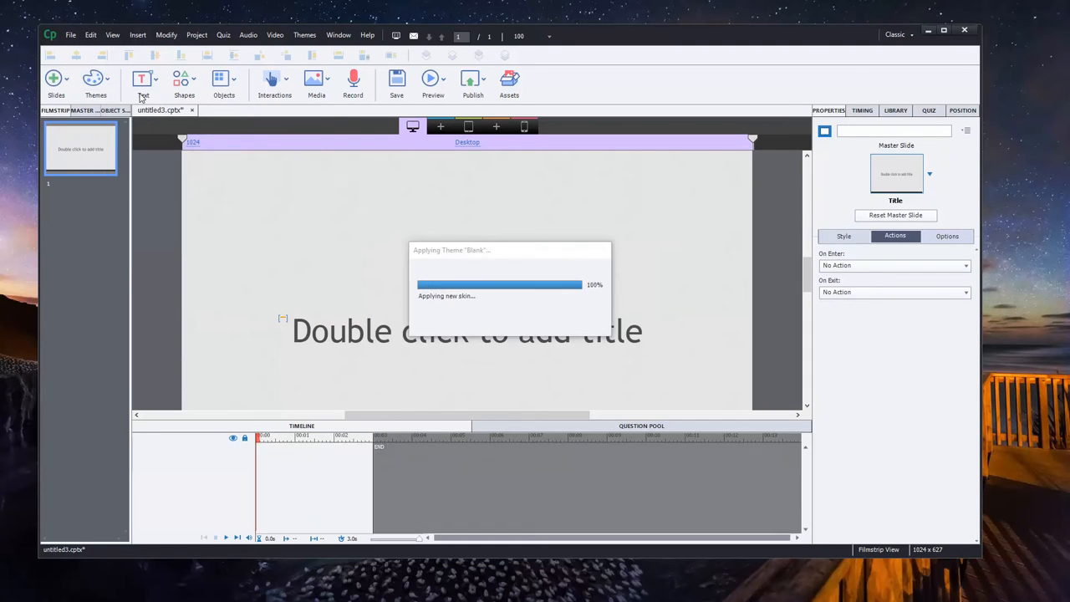
pyautogui.rightClick(466, 331)
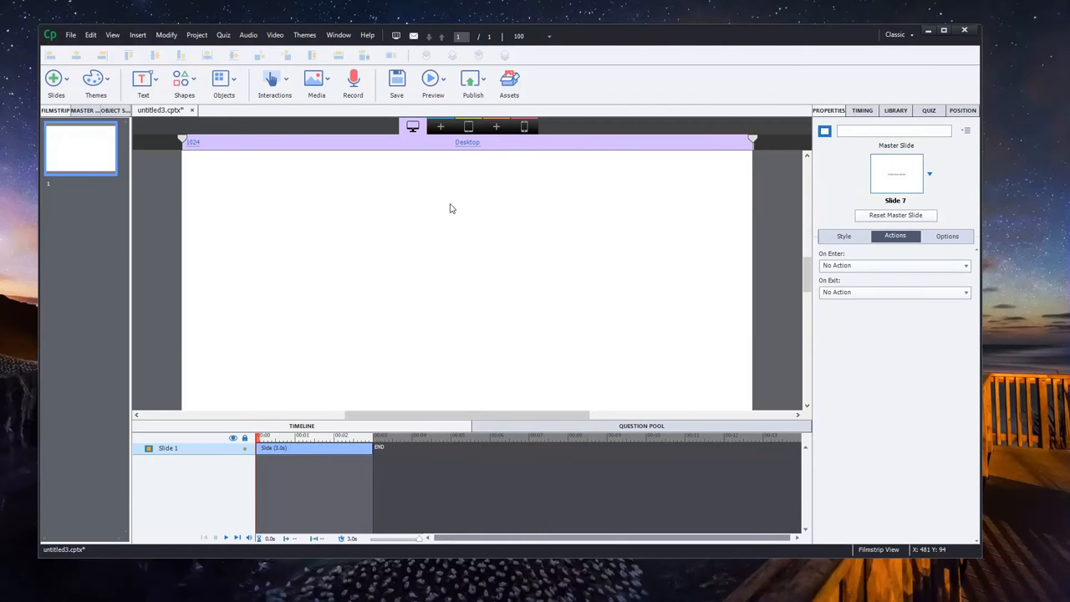
pyautogui.moveTo(781, 421)
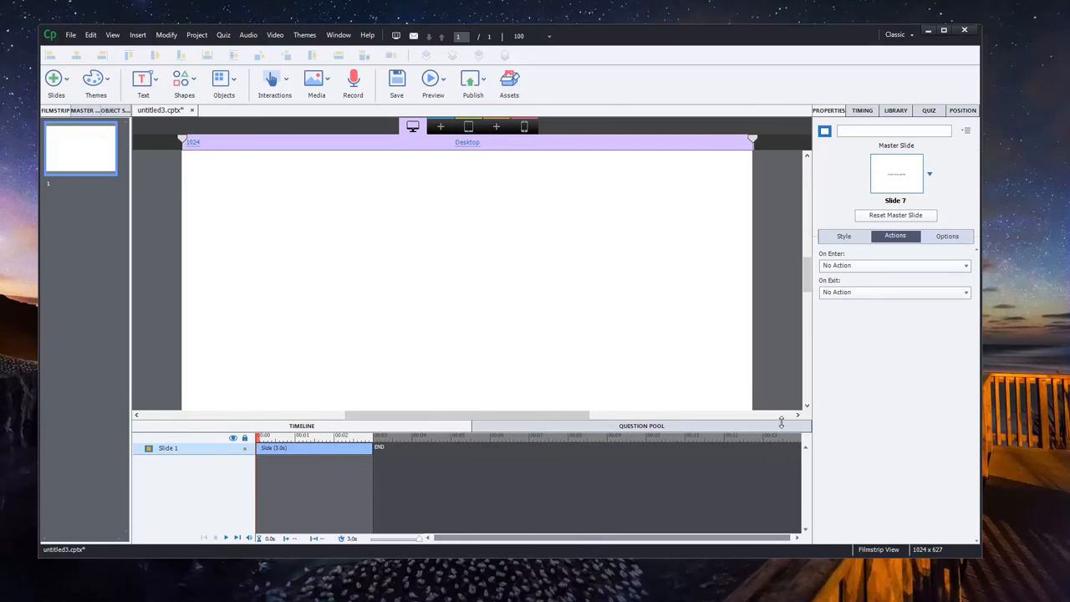
pyautogui.click(531, 36)
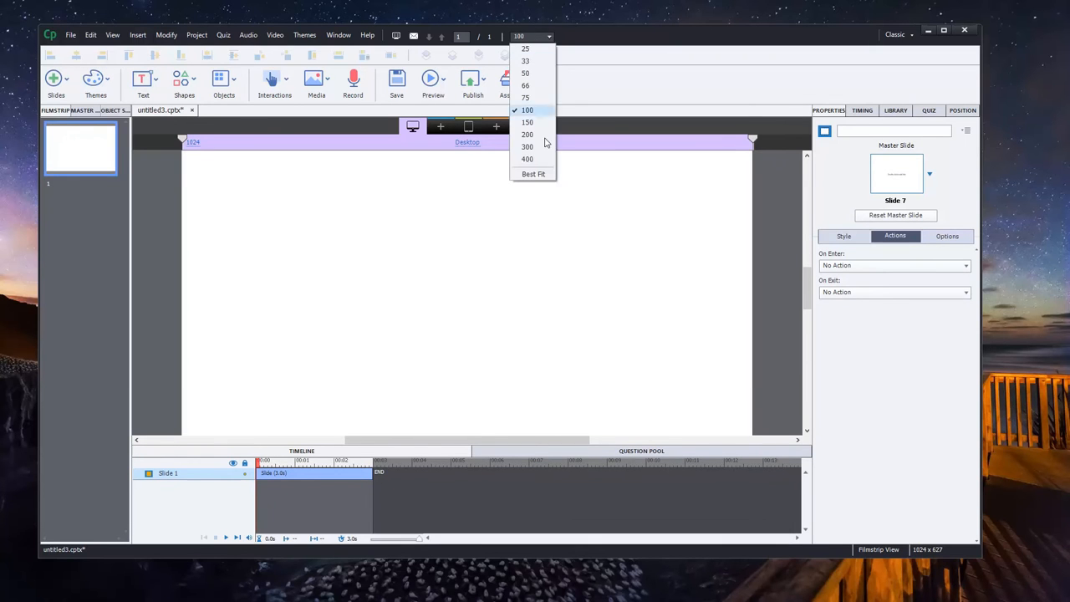
pyautogui.click(533, 174)
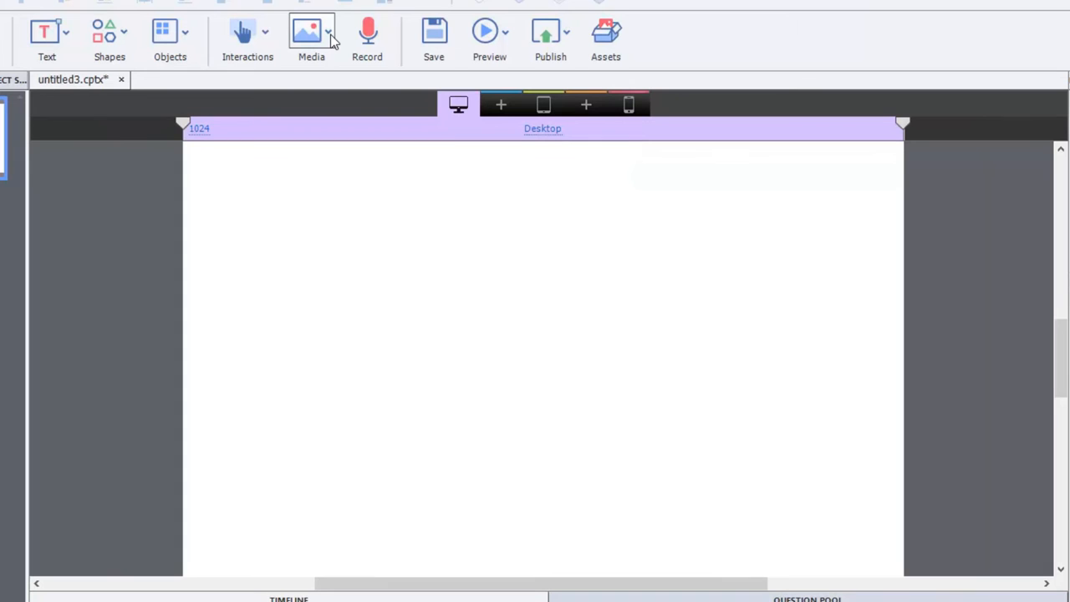
# Insert the neutral arms-crossed Business character in Full view onto the slide
pyautogui.click(311, 35)
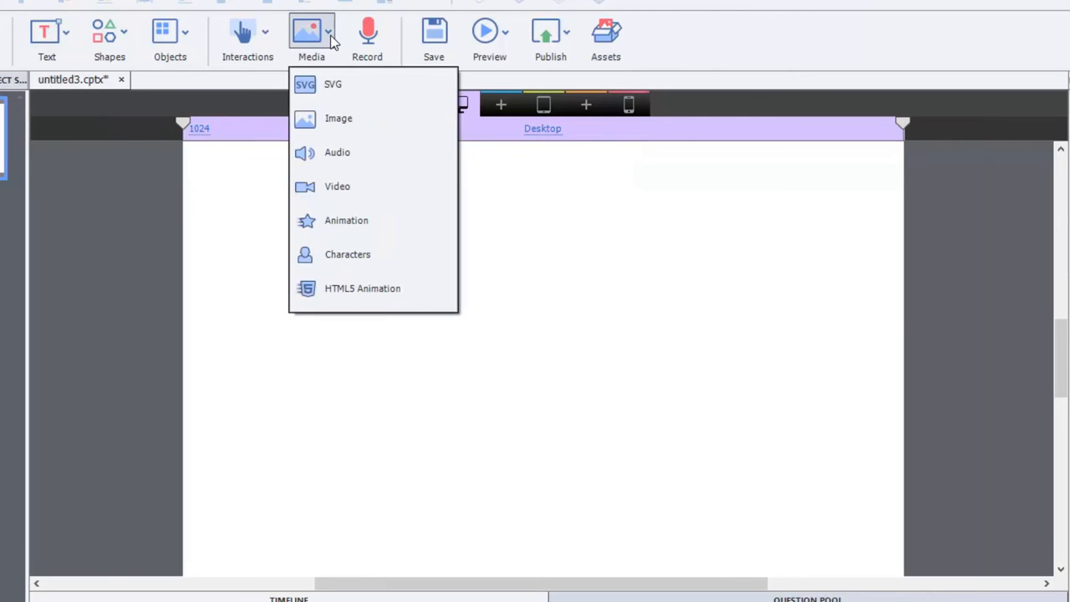
pyautogui.click(347, 254)
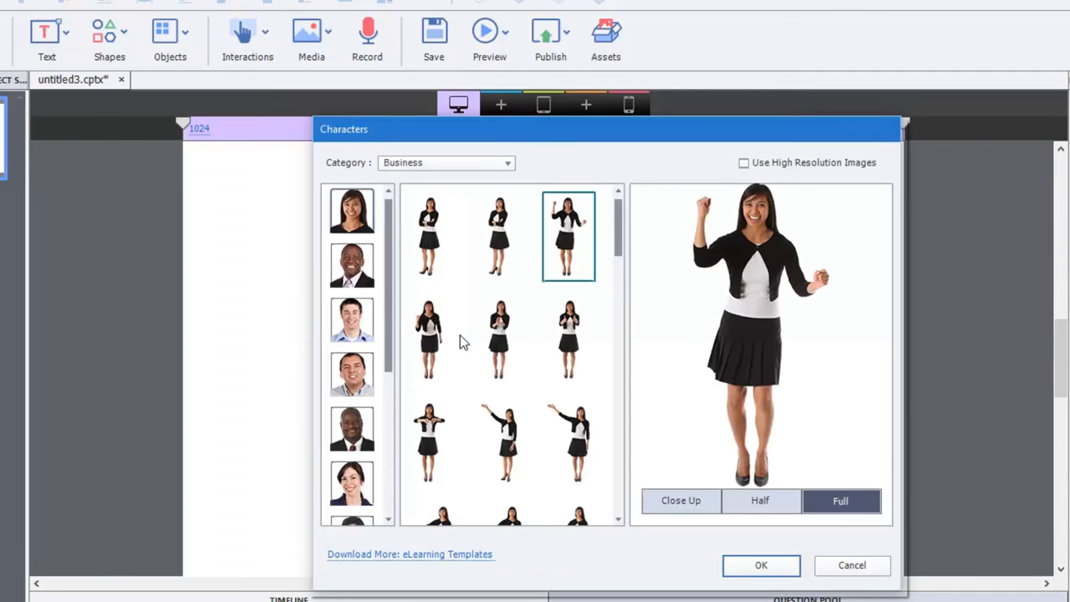
pyautogui.moveTo(397, 291)
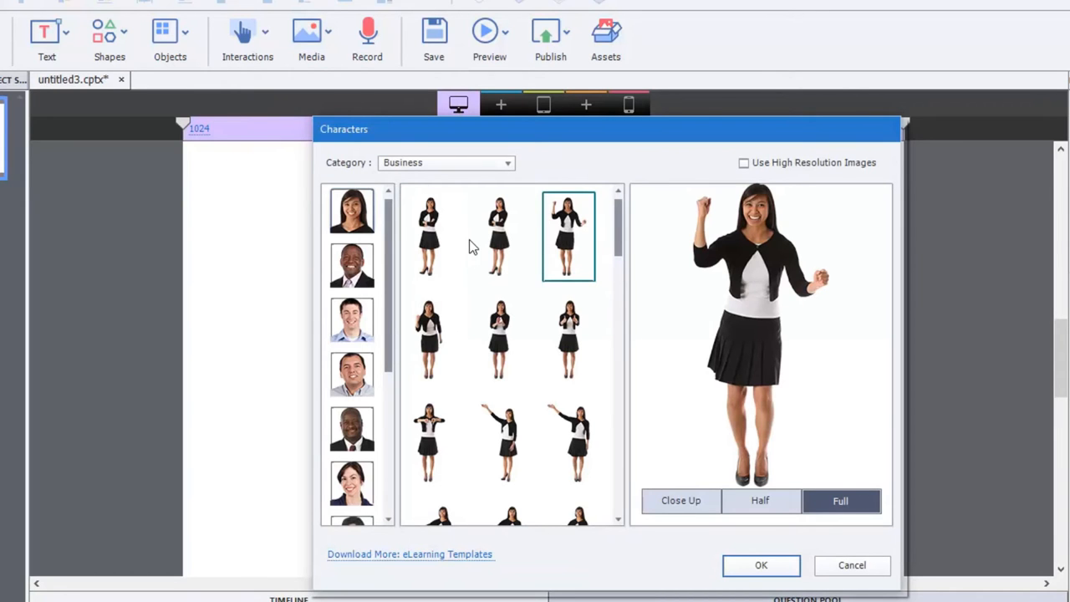
pyautogui.moveTo(359, 209)
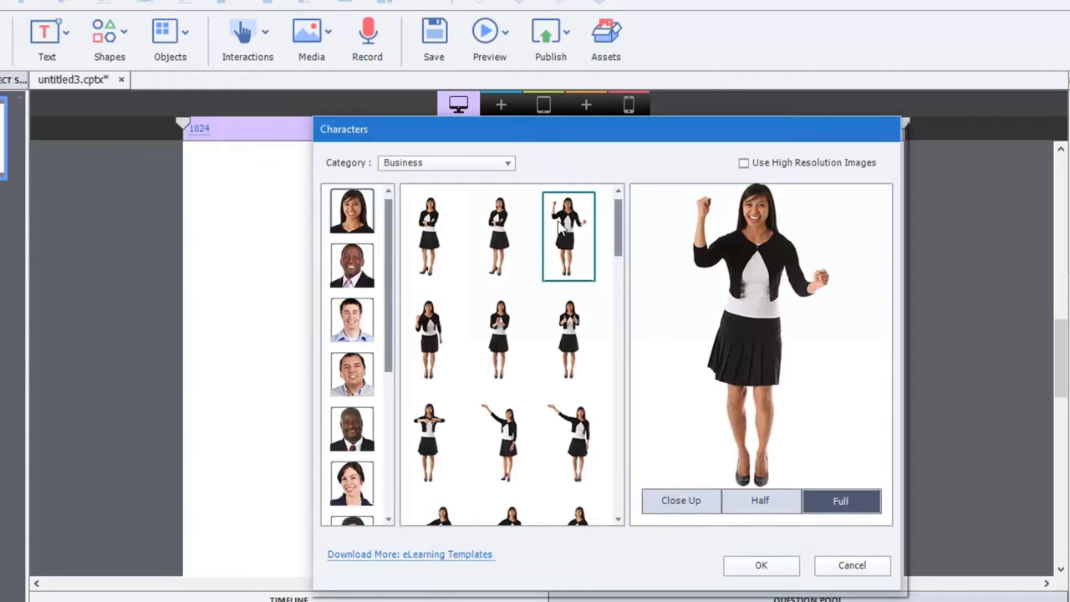
pyautogui.click(499, 236)
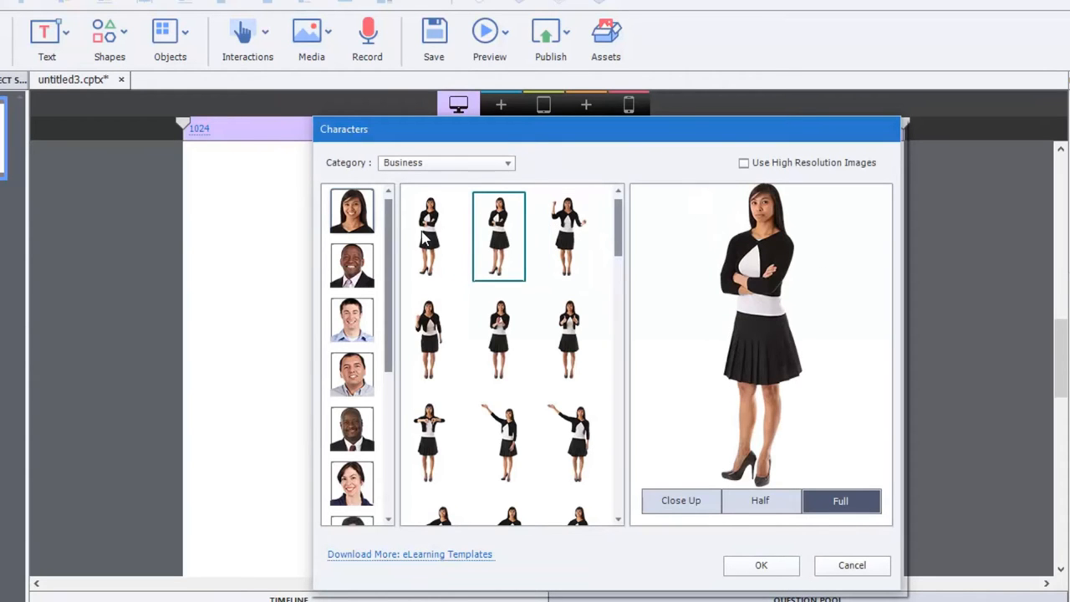
pyautogui.moveTo(784, 215)
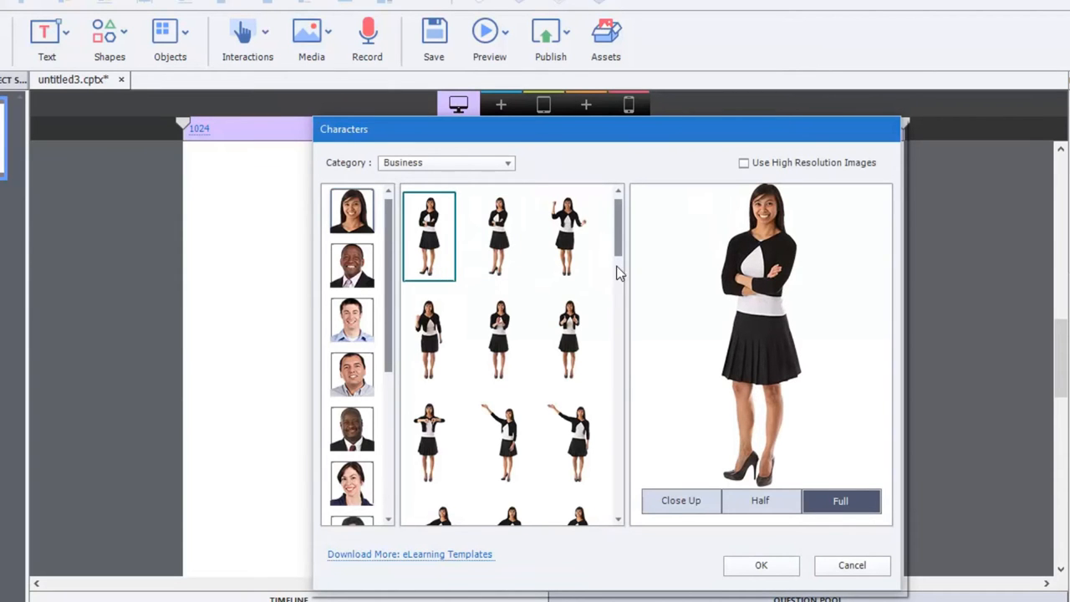
pyautogui.click(568, 235)
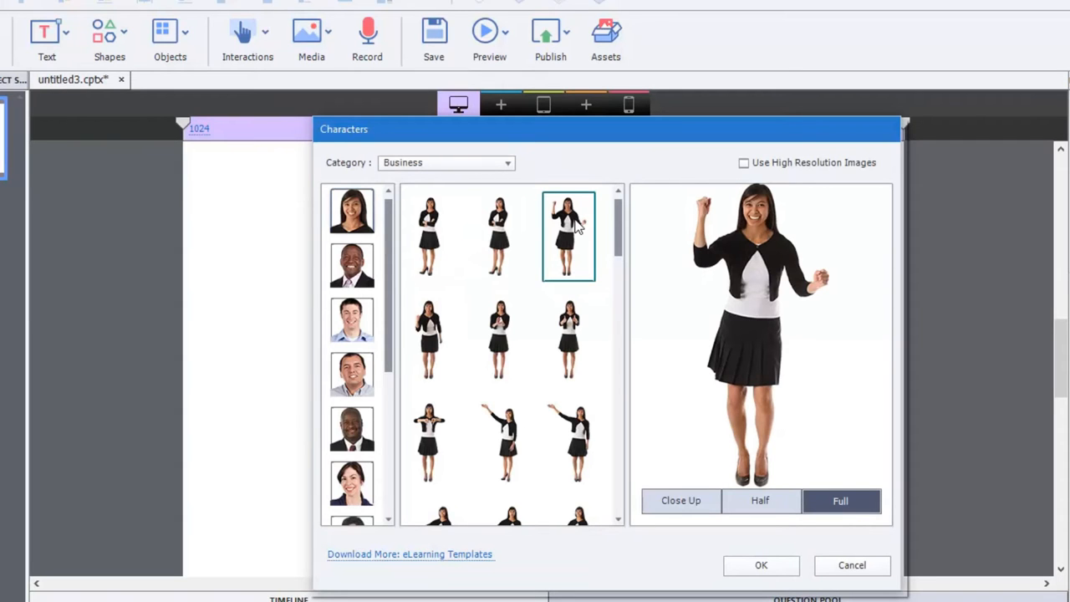
pyautogui.moveTo(542, 230)
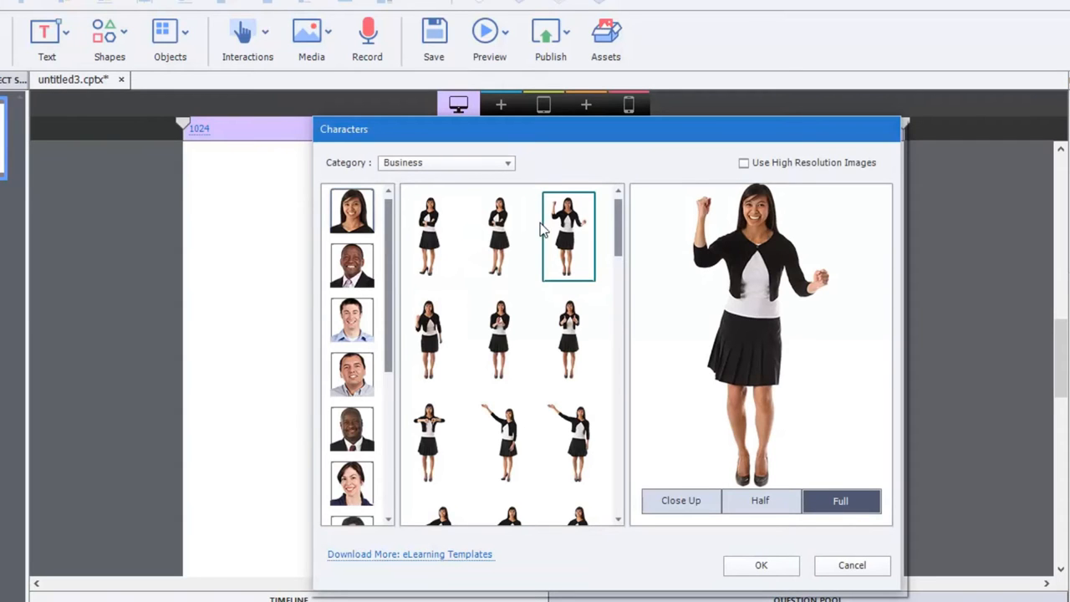
pyautogui.click(499, 236)
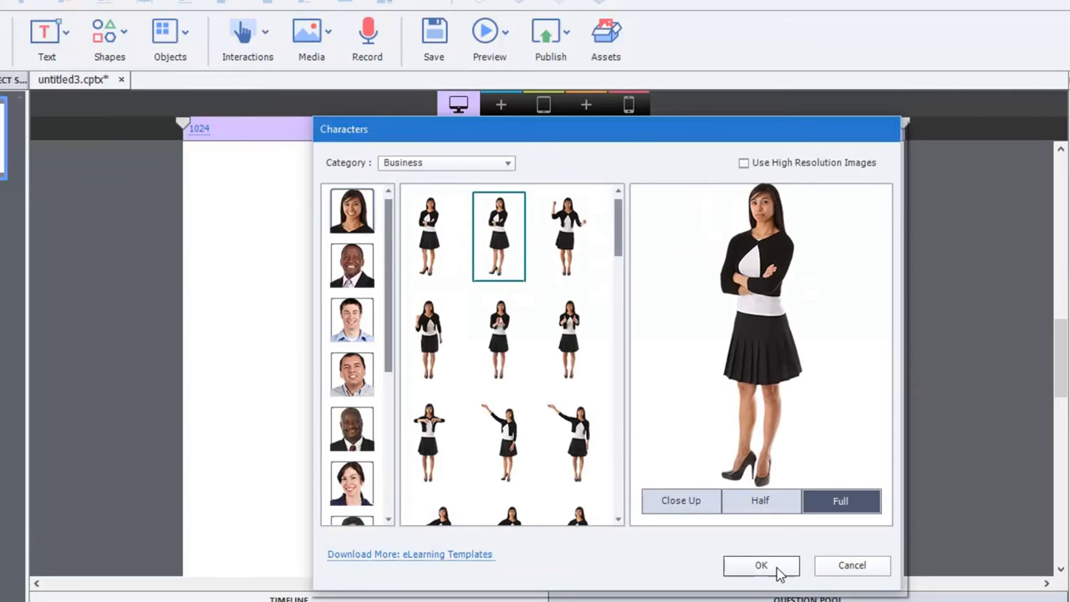
pyautogui.click(761, 565)
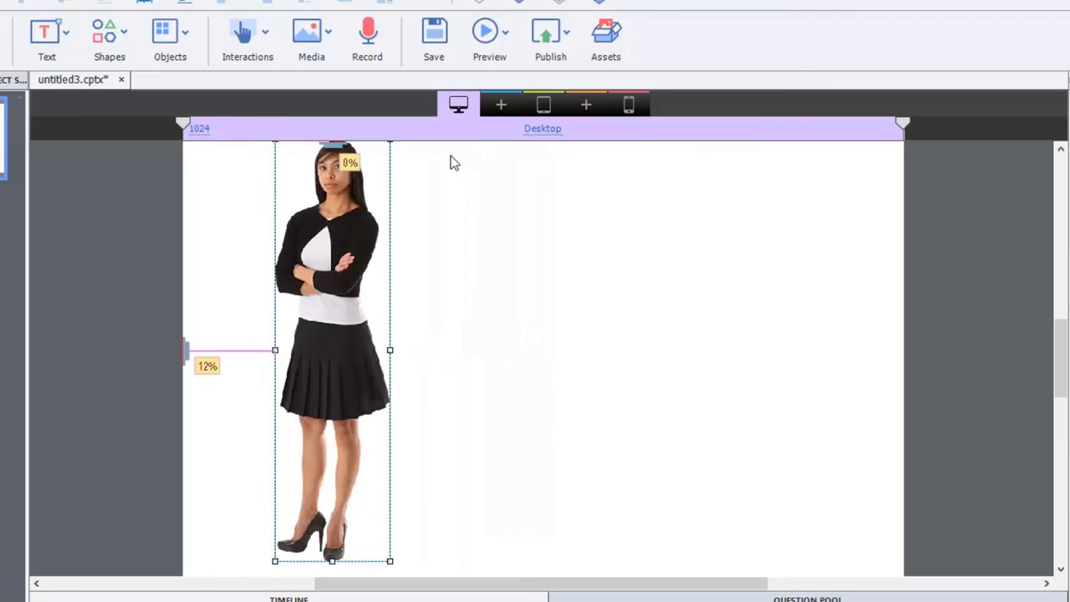
# Insert the cheering pose and the smiling arms-crossed pose of the same woman
pyautogui.click(311, 38)
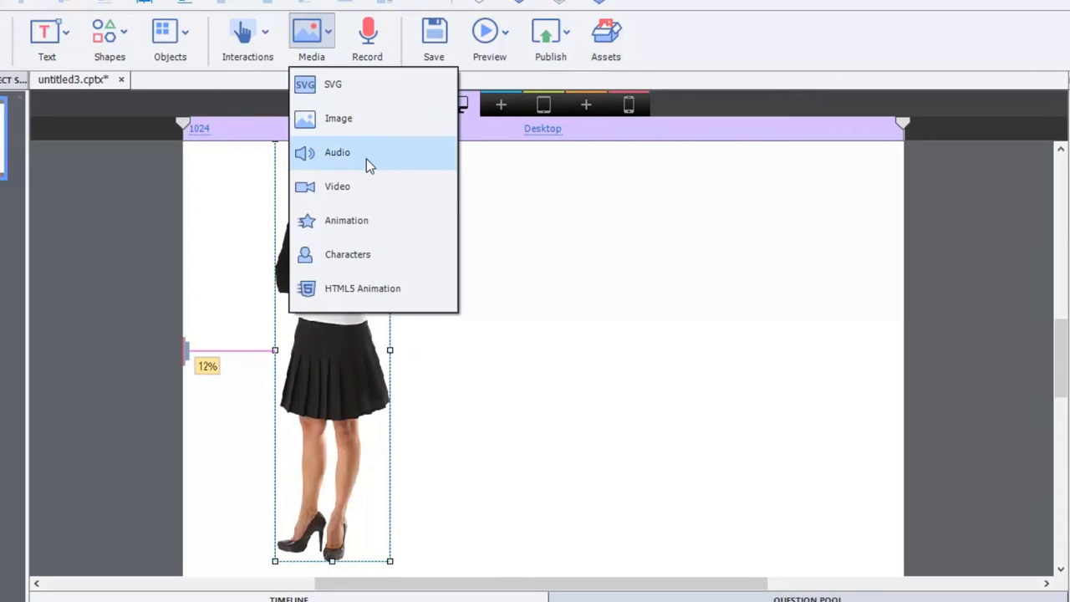
pyautogui.moveTo(377, 220)
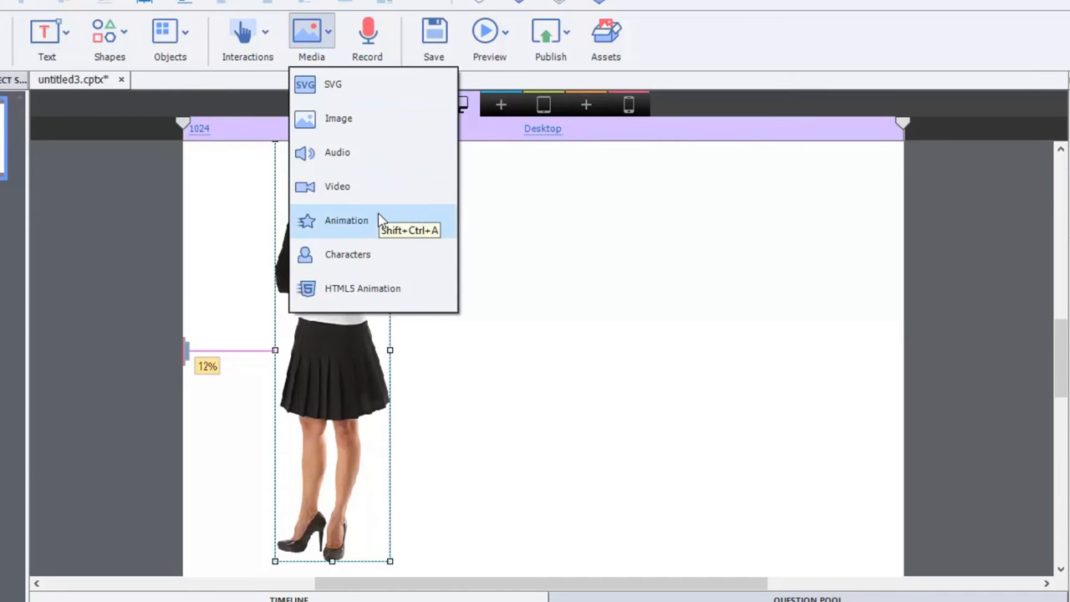
pyautogui.click(347, 254)
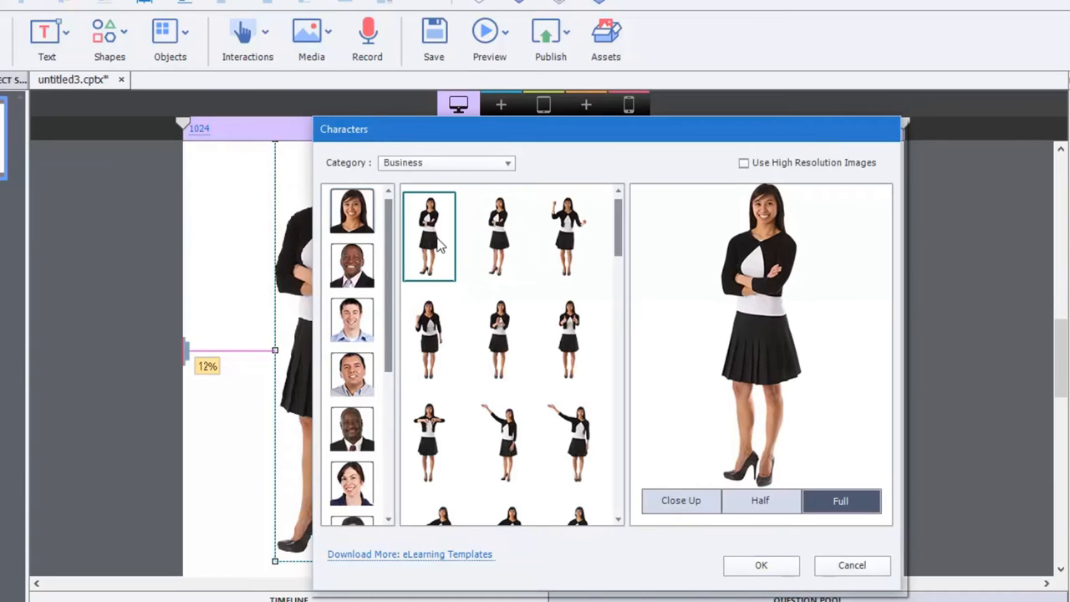
pyautogui.click(761, 565)
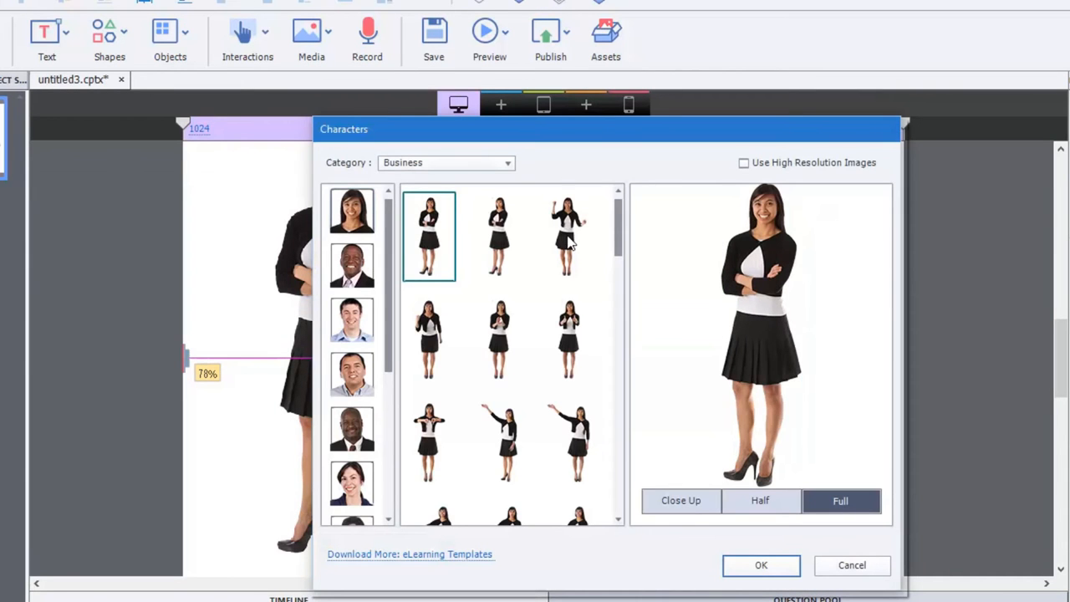
pyautogui.click(760, 564)
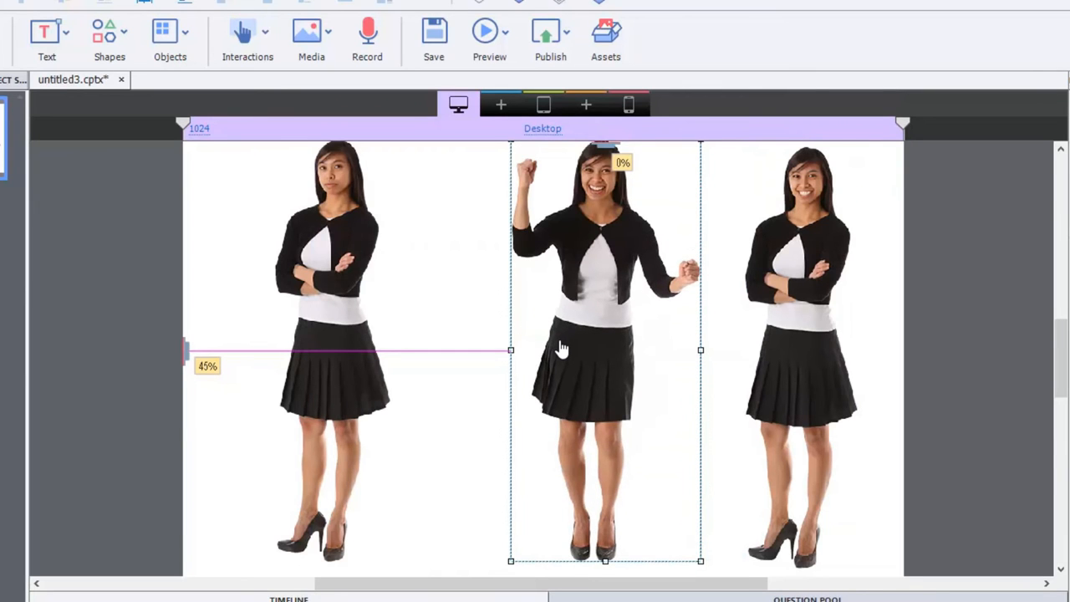
pyautogui.moveTo(650, 297)
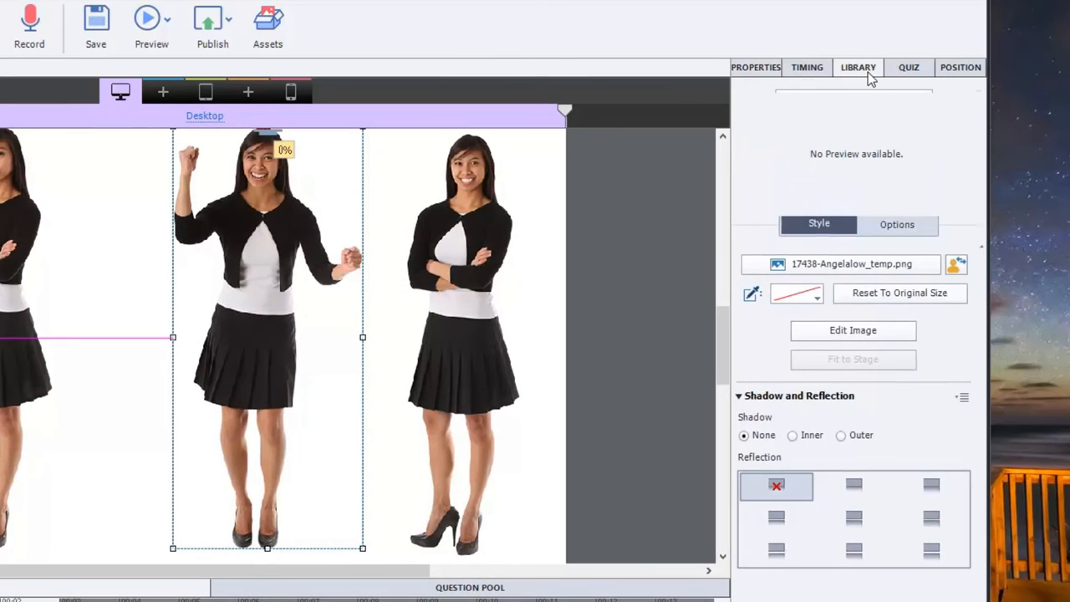
# Remove the cheering and smiling poses, check the Library, and reselect Image_1
pyautogui.click(857, 67)
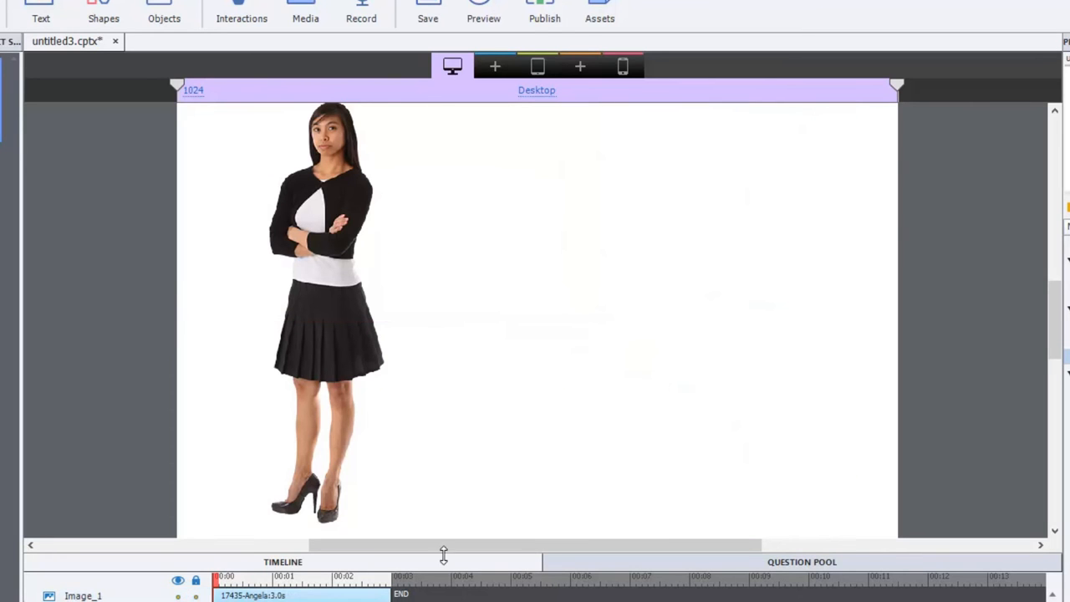
pyautogui.click(326, 251)
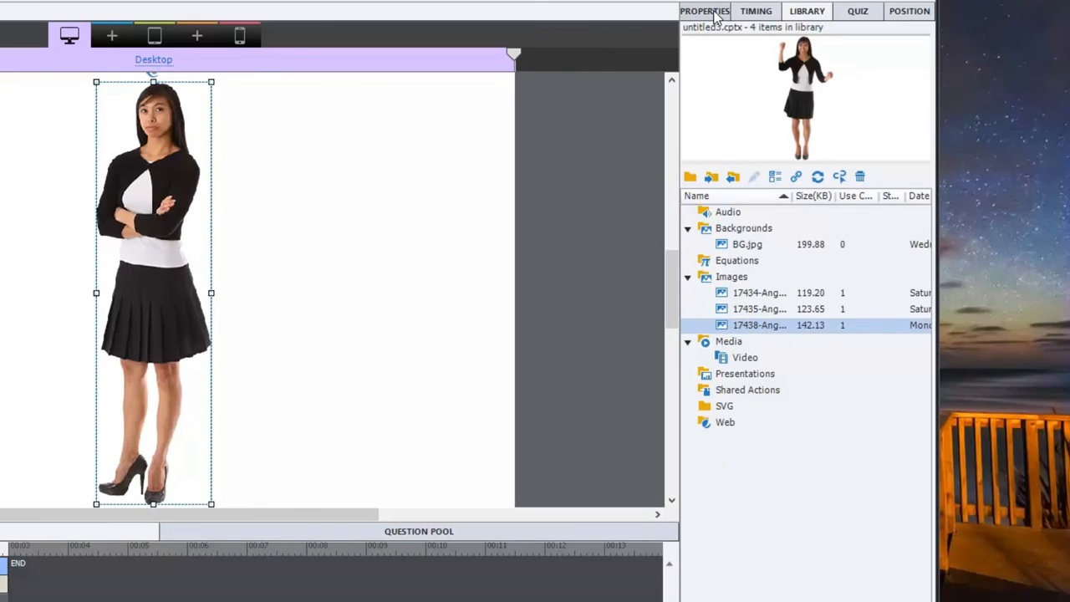
pyautogui.click(703, 10)
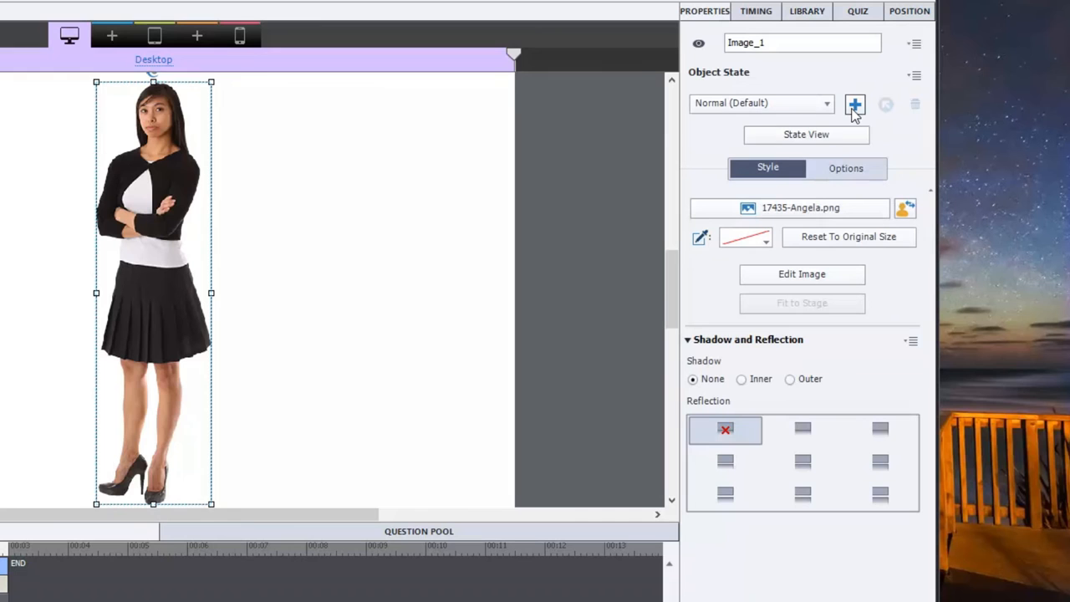
pyautogui.moveTo(855, 104)
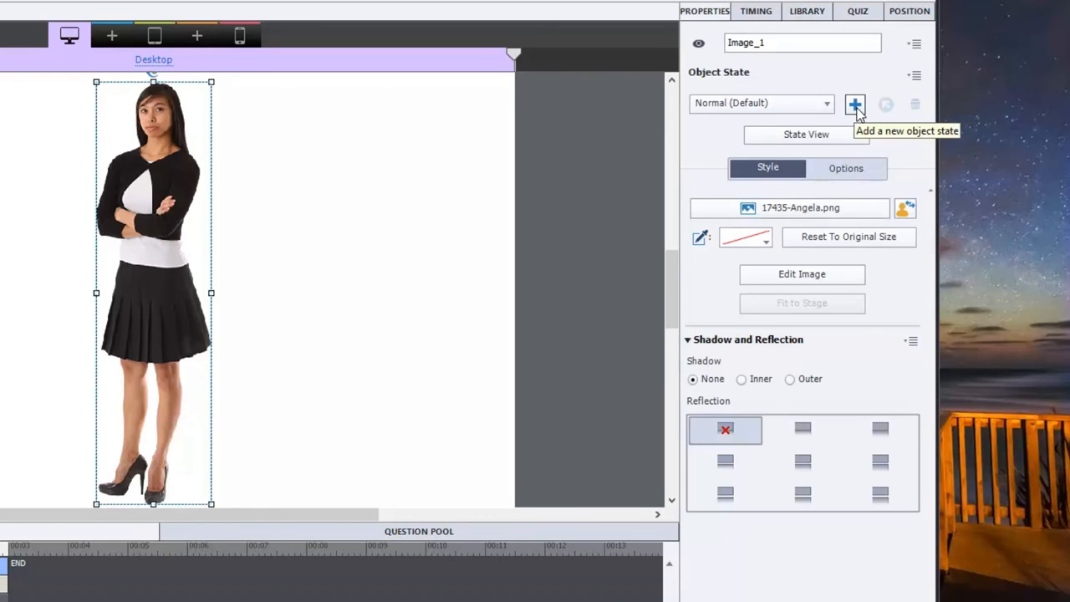
# Add a Happy state to the neutral image showing 17434-Angela.png
pyautogui.click(854, 103)
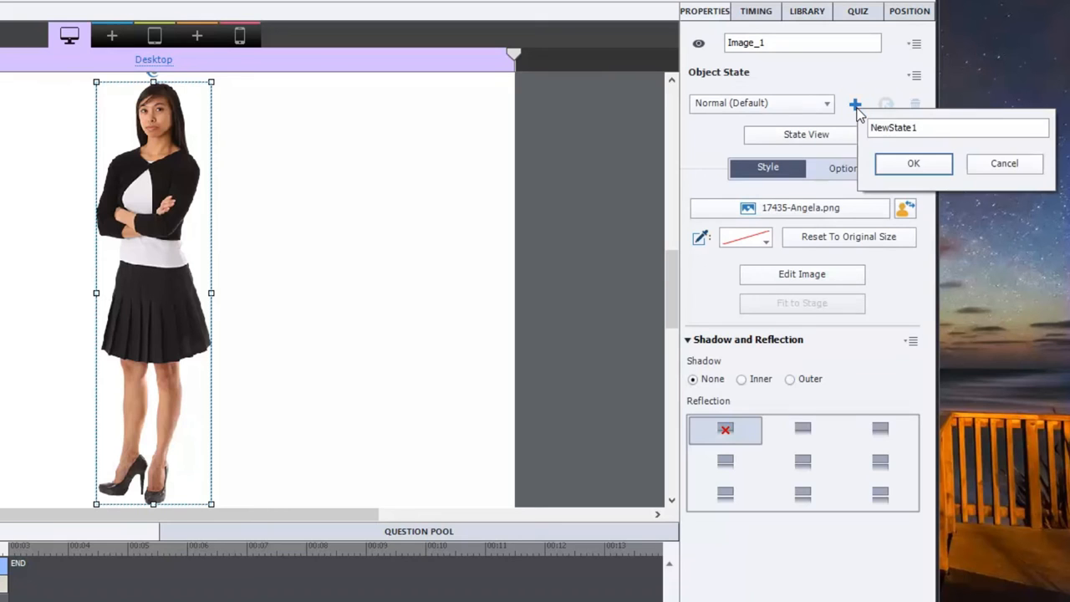
pyautogui.click(957, 127)
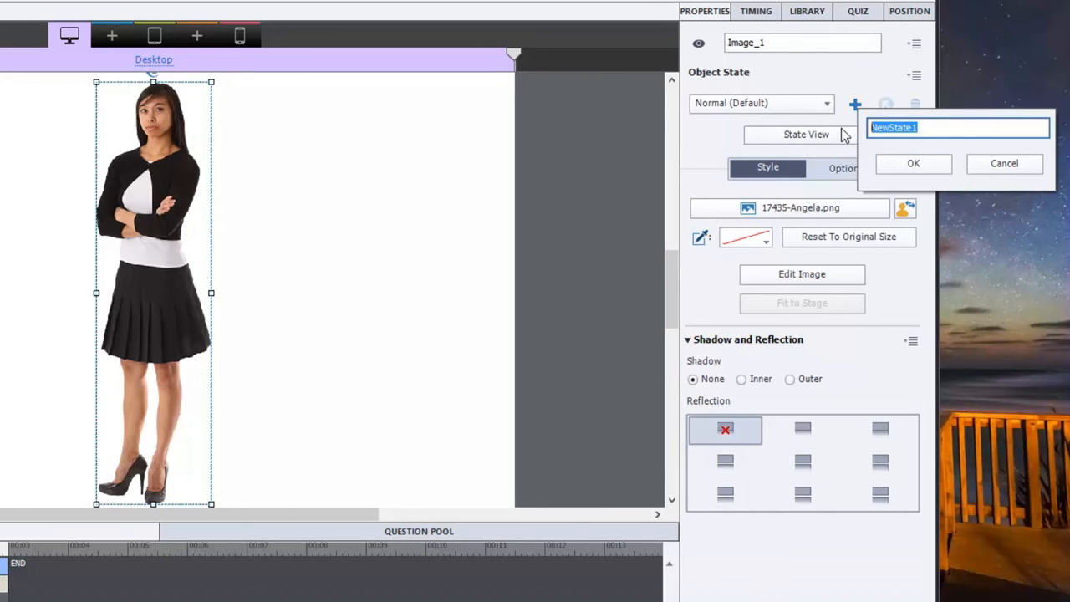
pyautogui.write('Happy')
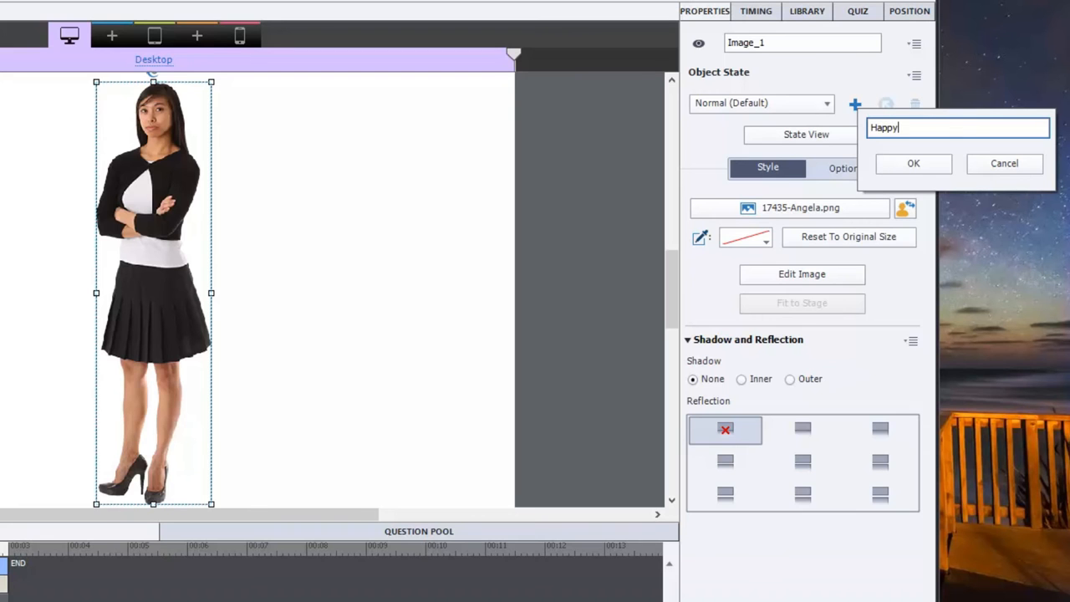
pyautogui.click(913, 163)
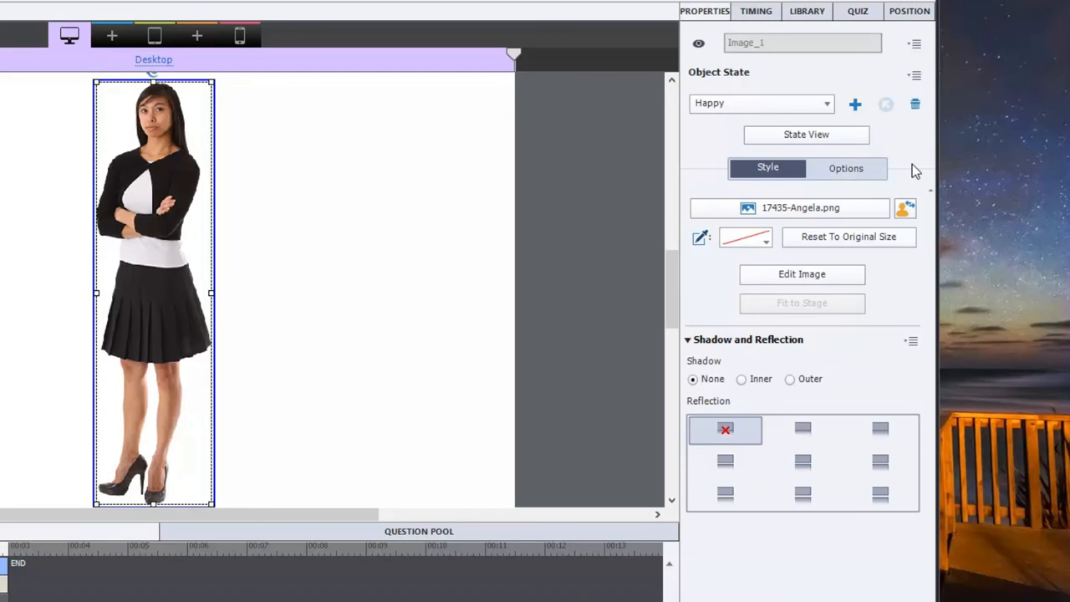
pyautogui.moveTo(808, 190)
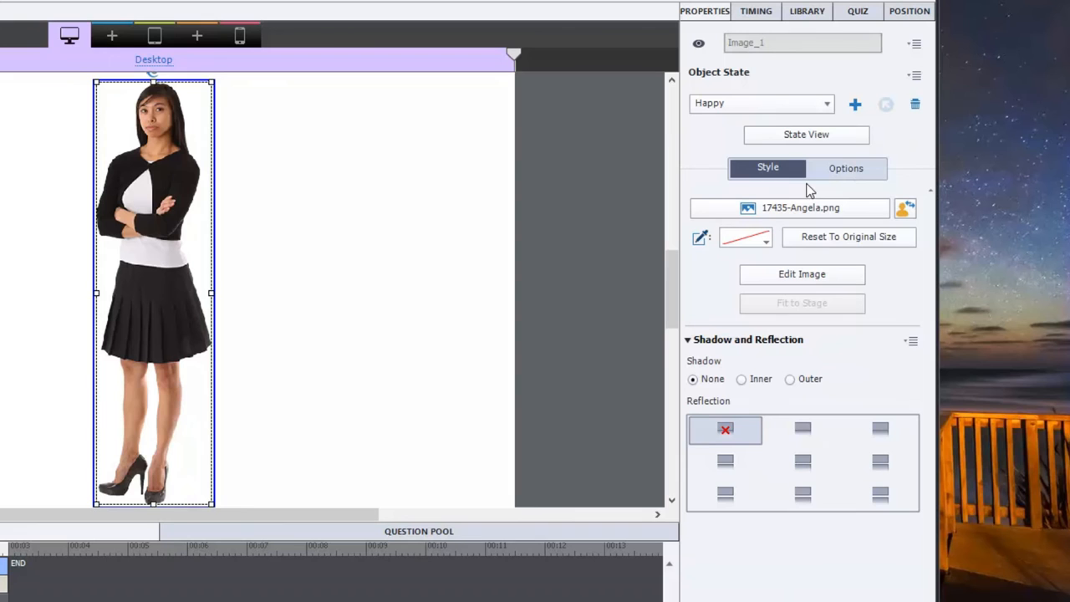
pyautogui.moveTo(193, 458)
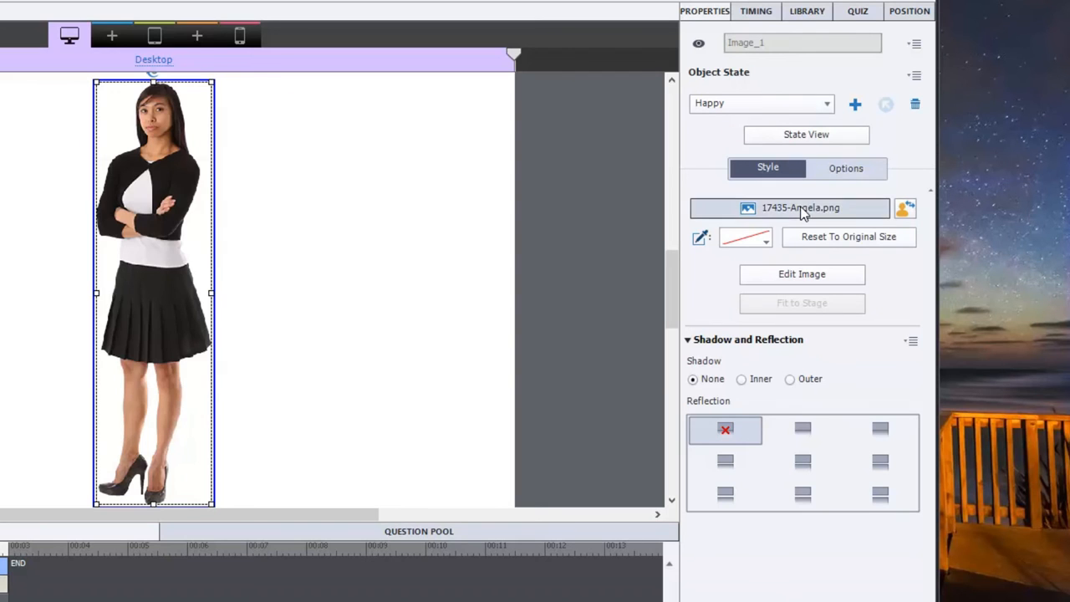
pyautogui.click(800, 207)
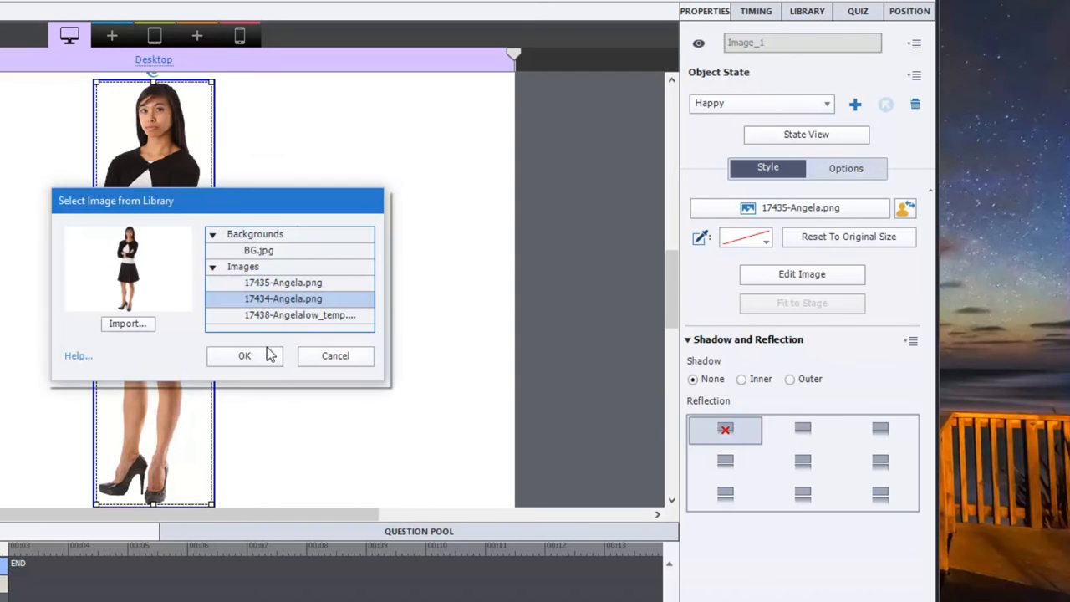
pyautogui.click(244, 355)
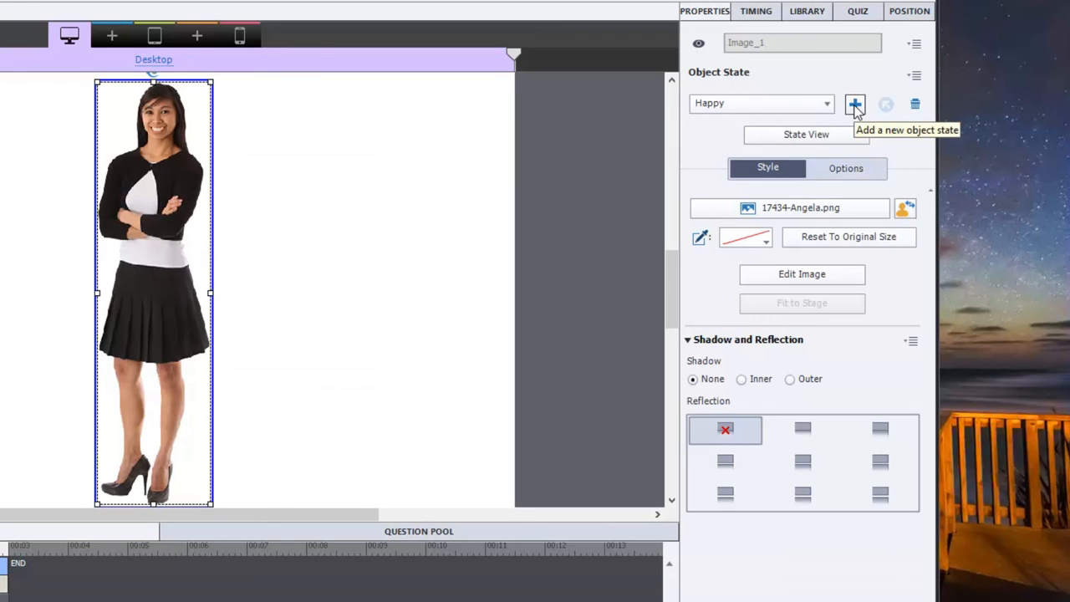
# Add a VeryHappy state using the third Angela picture from the library
pyautogui.click(855, 103)
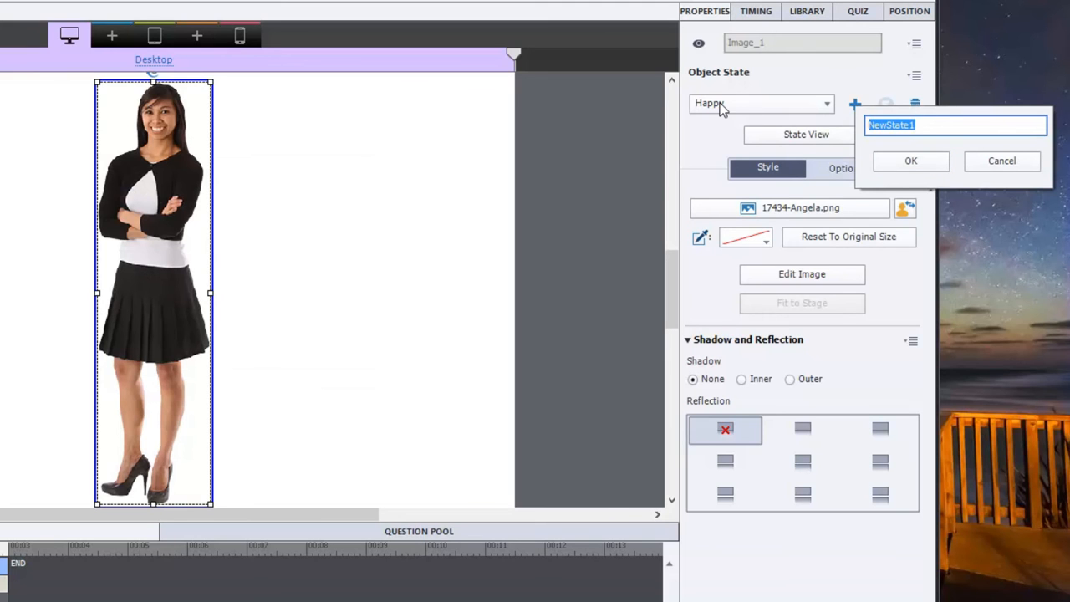
pyautogui.write('VeryHappy')
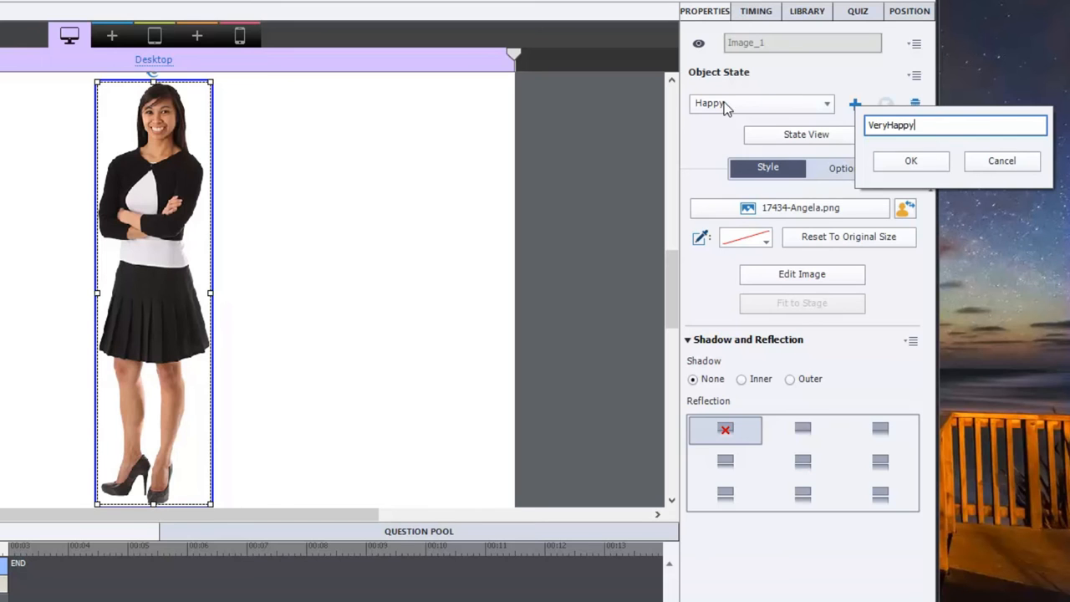
pyautogui.click(910, 161)
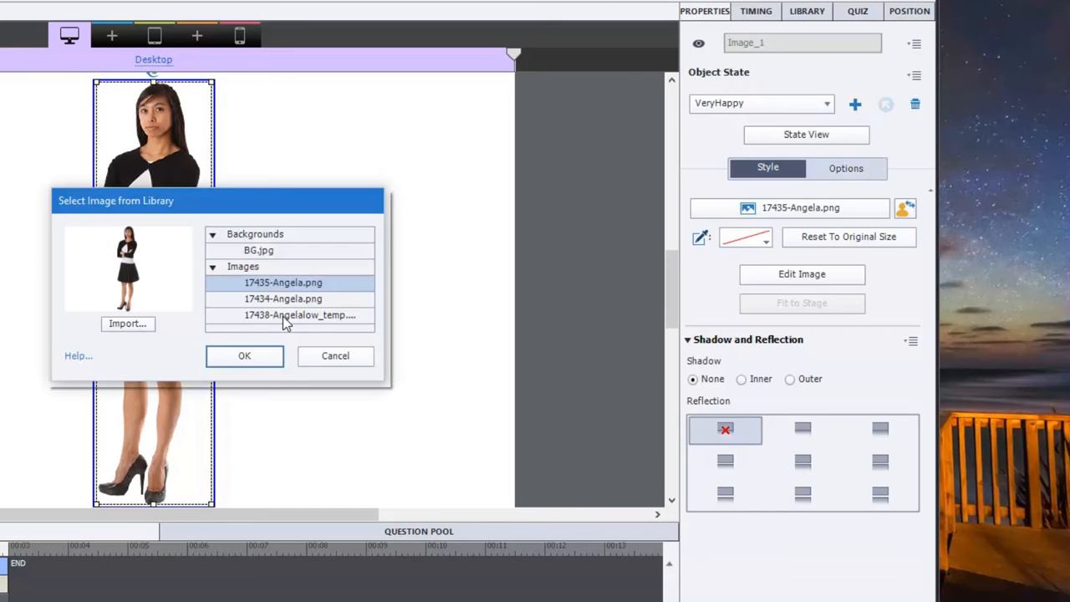
pyautogui.click(244, 356)
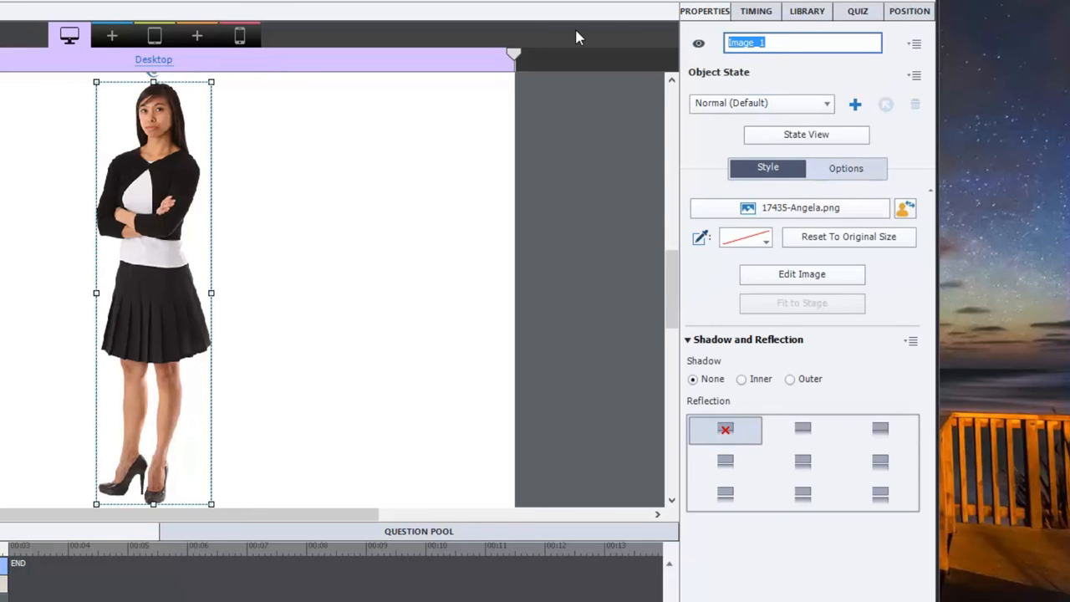
# Name the character image object Angela
pyautogui.write('Angela')
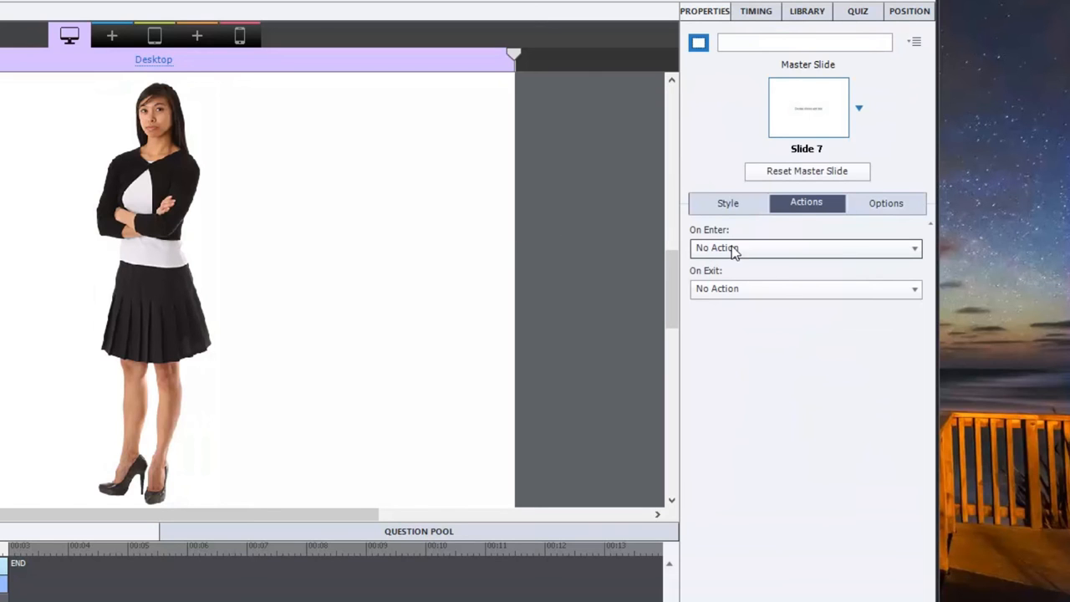
pyautogui.moveTo(742, 252)
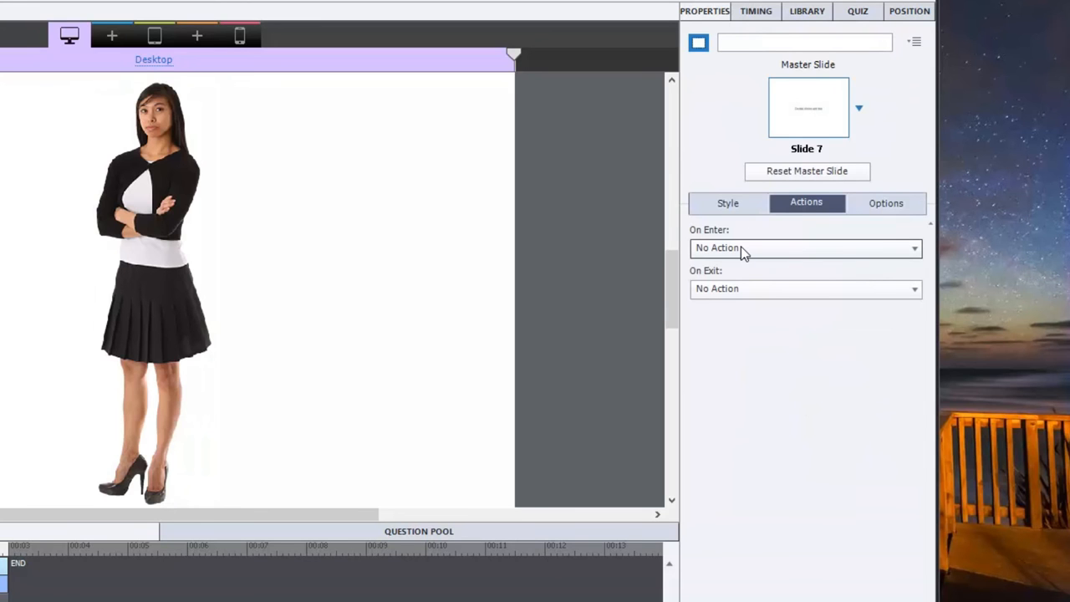
# Set the slide's On Enter to Execute Advanced Actions and name a new action Emotion
pyautogui.click(805, 247)
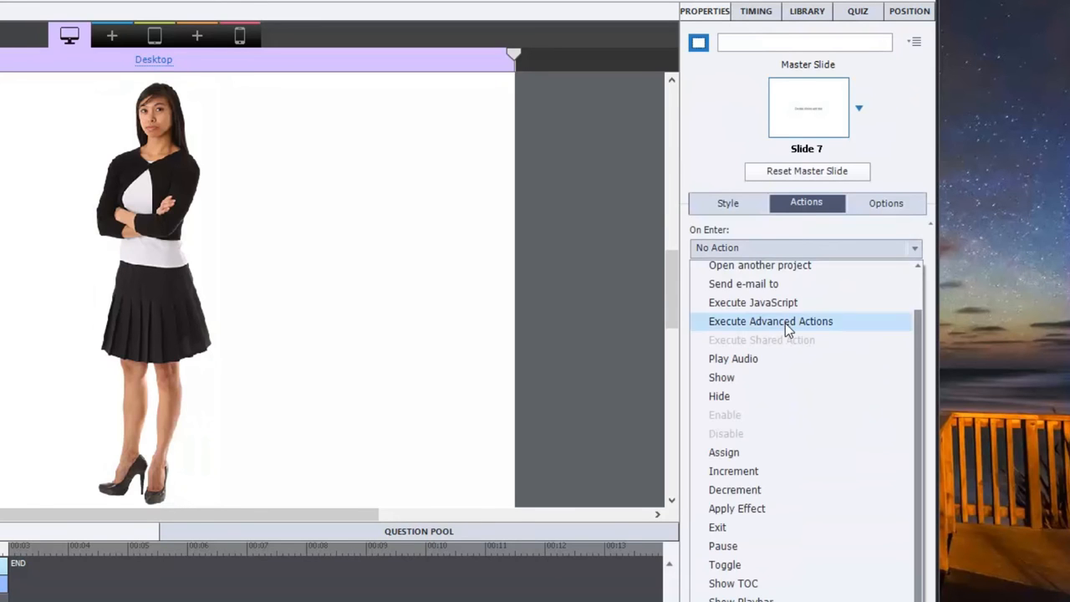
pyautogui.click(770, 321)
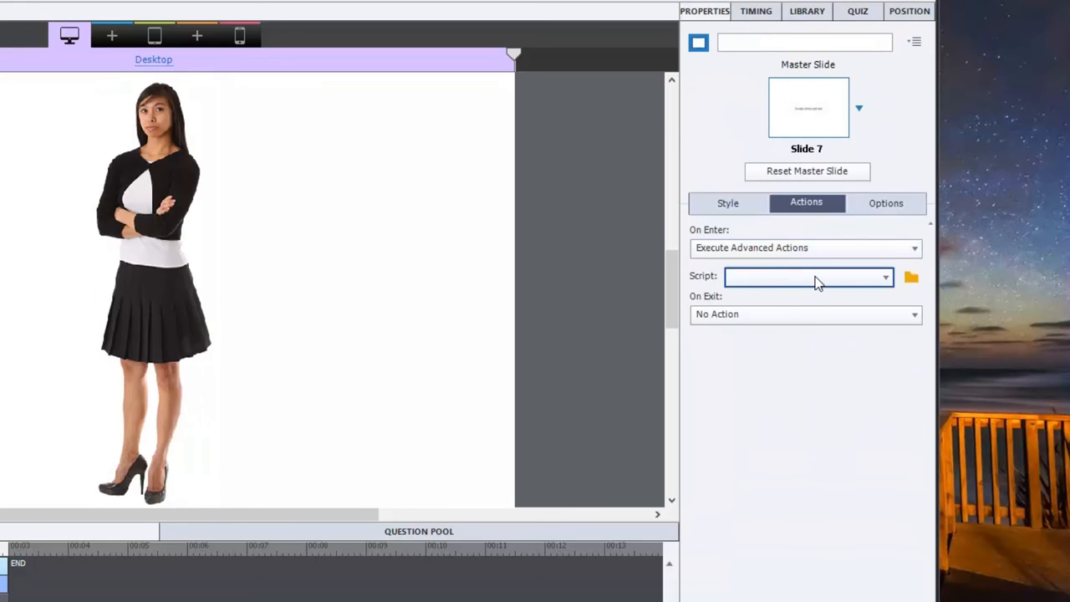
pyautogui.moveTo(911, 278)
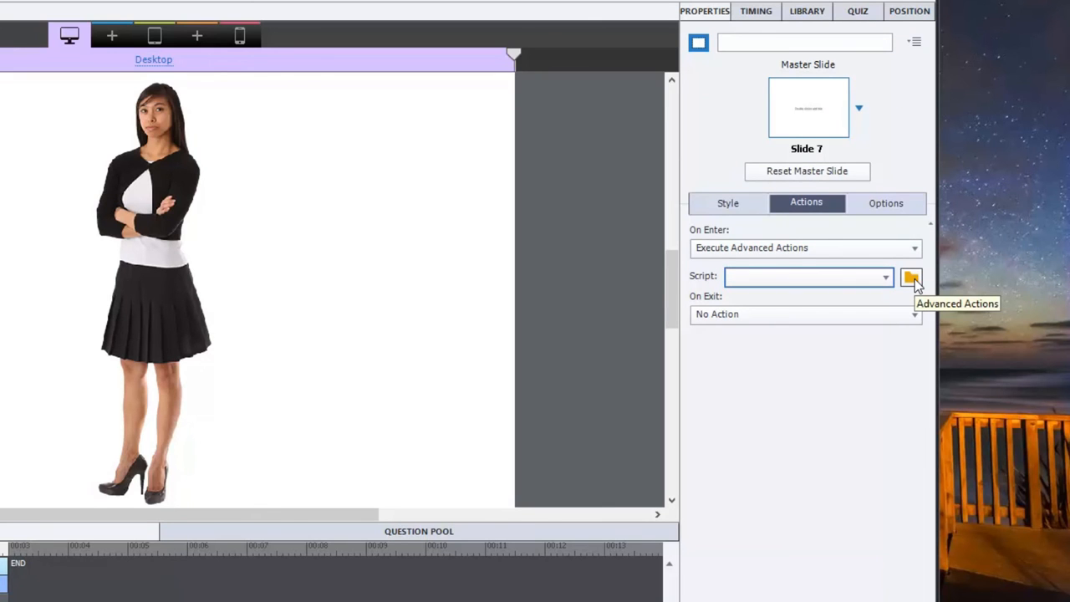
pyautogui.click(911, 276)
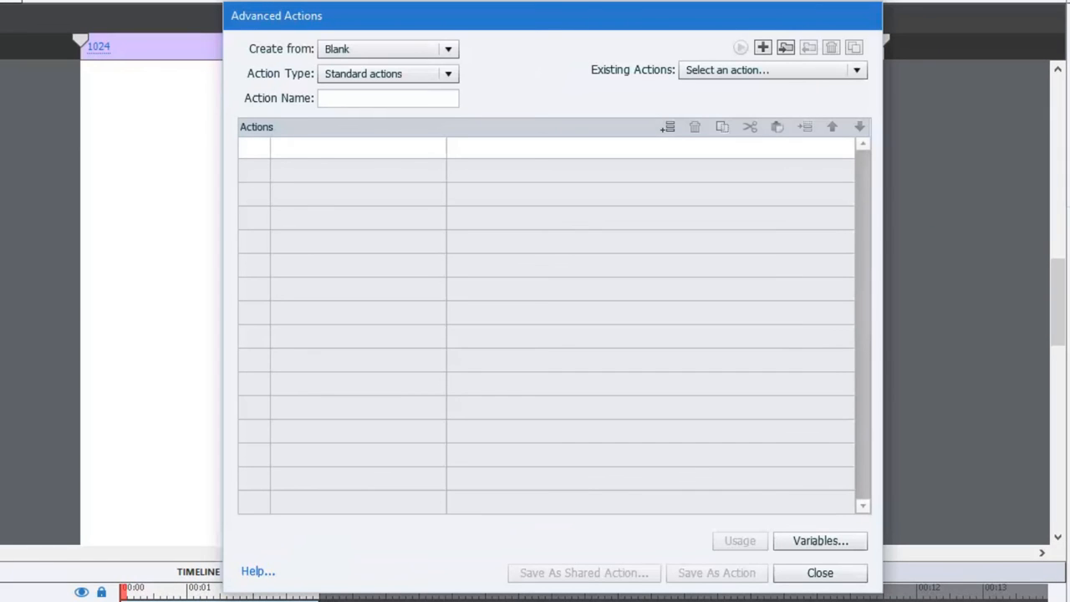
pyautogui.moveTo(364, 73)
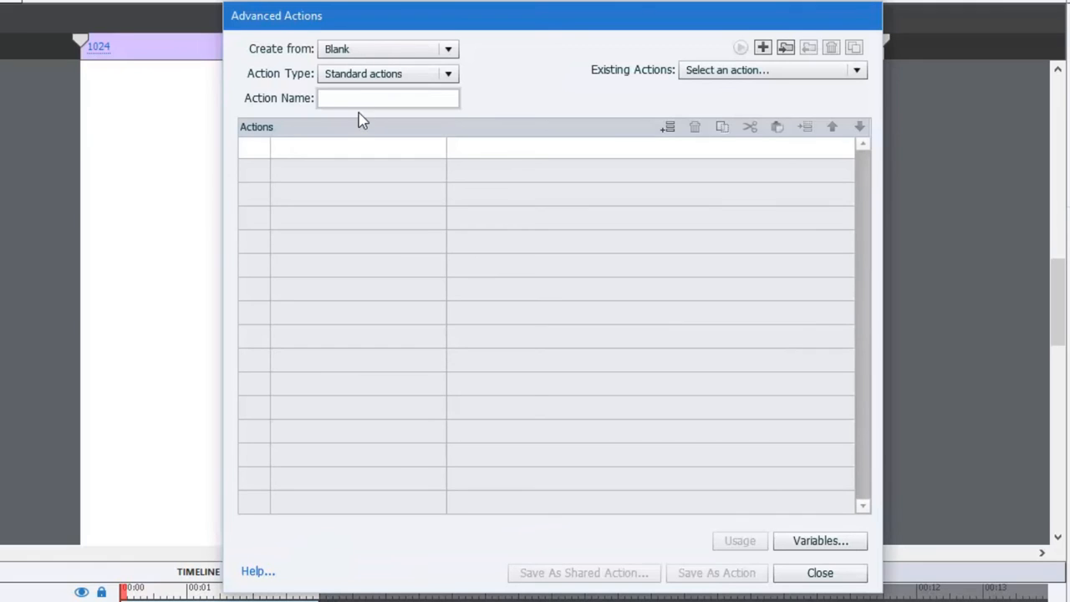
pyautogui.click(387, 98)
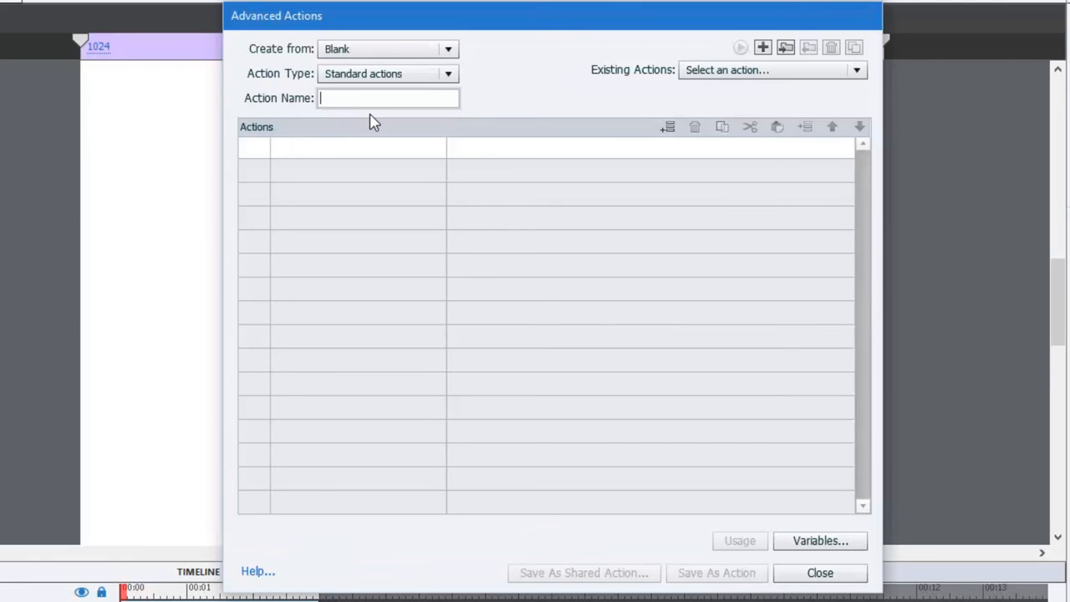
pyautogui.write('Emotion')
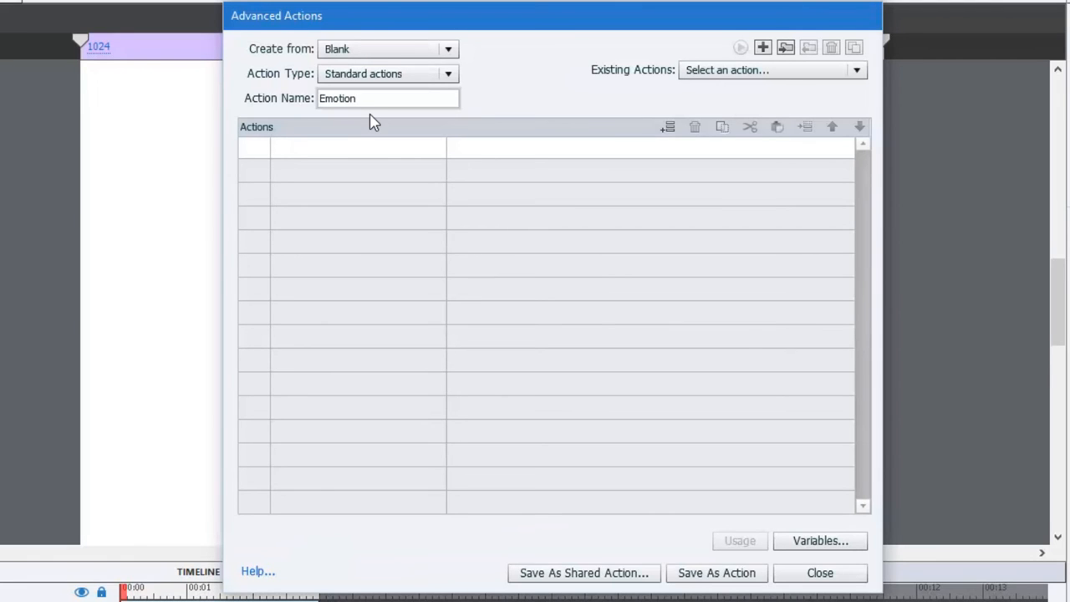
pyautogui.moveTo(350, 154)
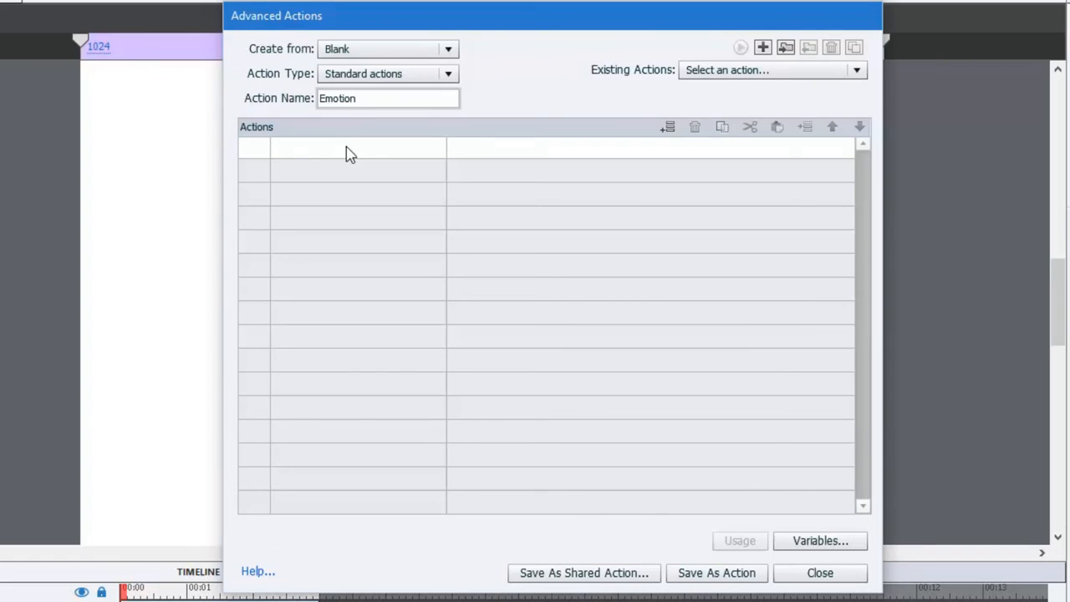
# Make Emotion's first action Delay Next Actions By a fixed 2 seconds
pyautogui.click(343, 146)
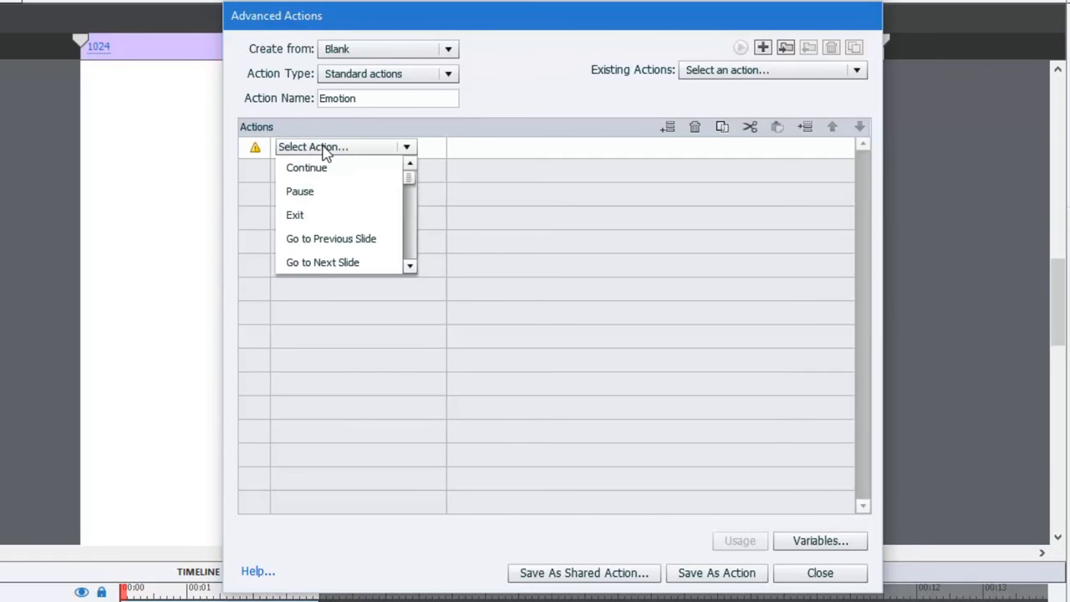
pyautogui.moveTo(348, 135)
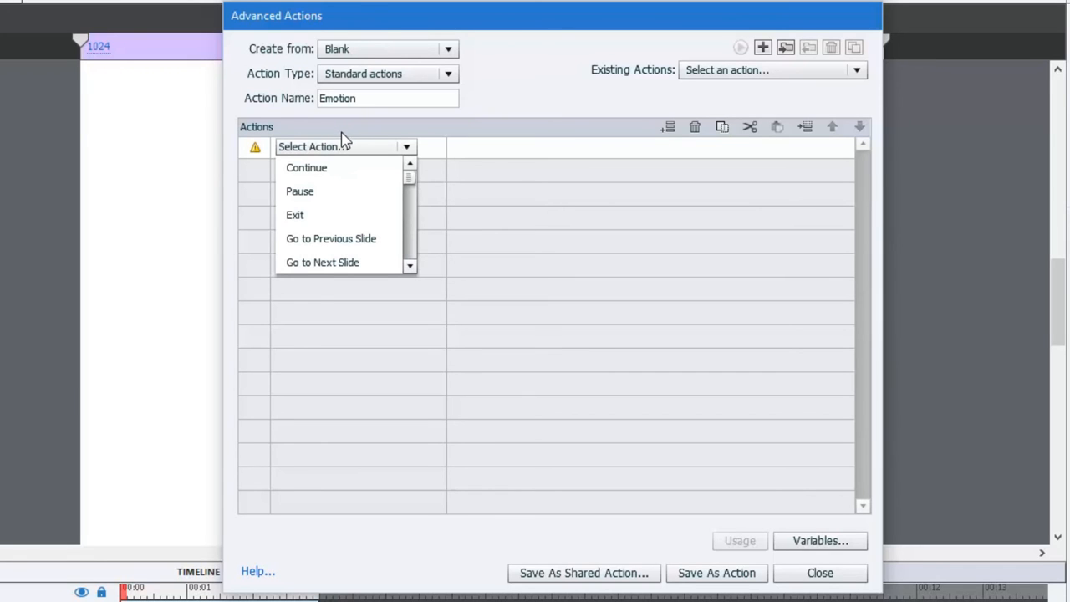
pyautogui.moveTo(405, 184)
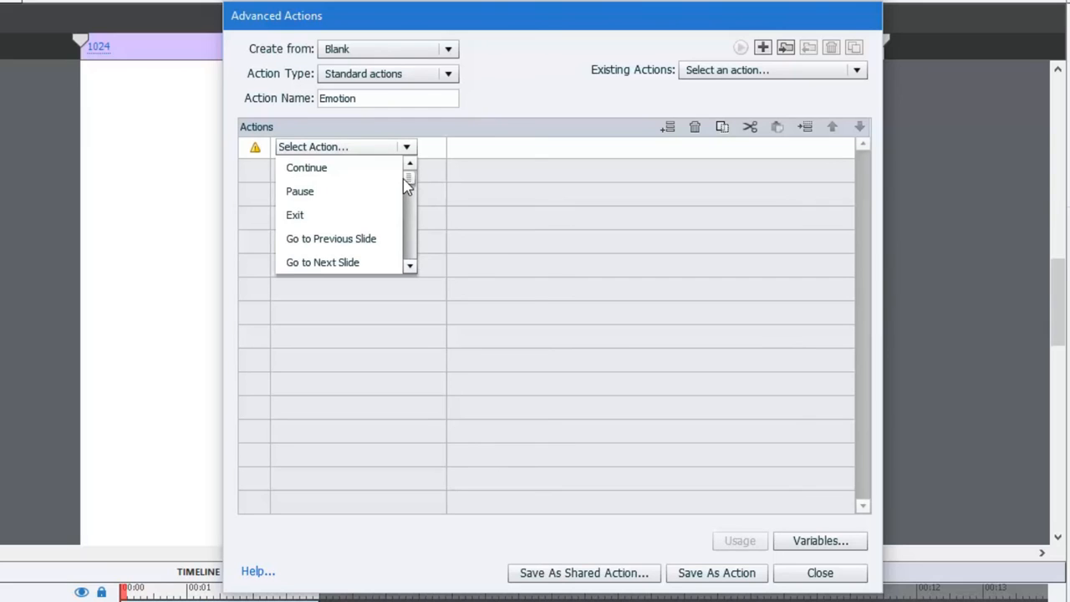
pyautogui.moveTo(356, 137)
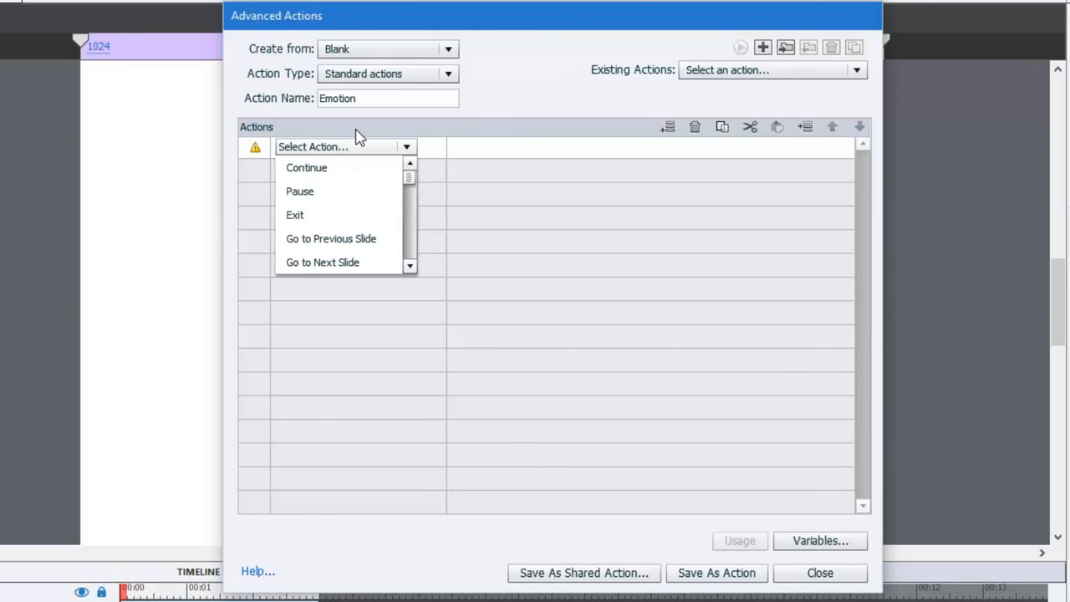
pyautogui.moveTo(412, 268)
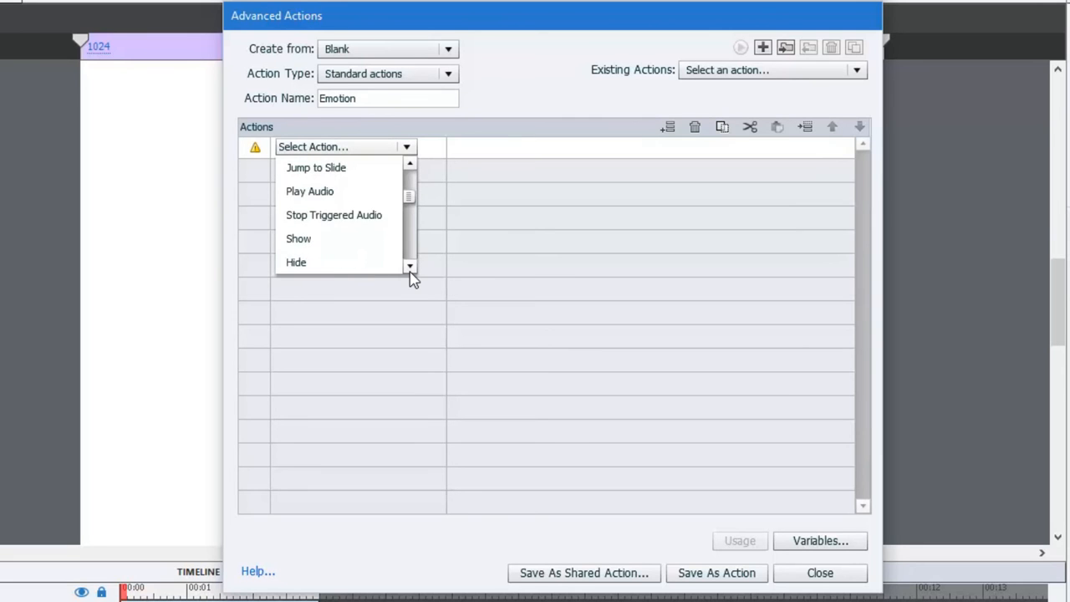
pyautogui.click(409, 266)
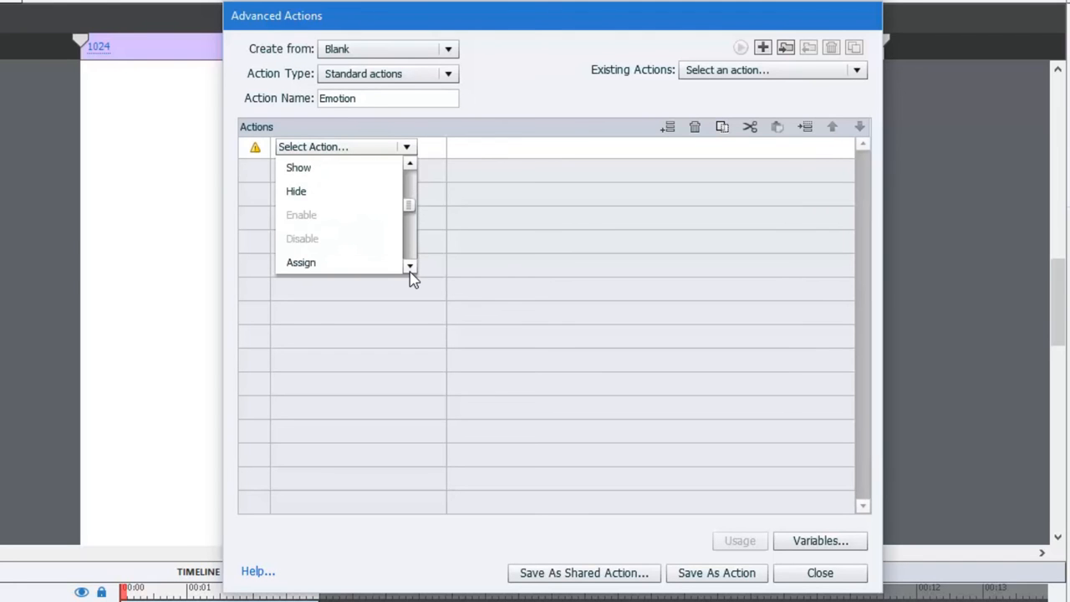
pyautogui.scroll(-3)
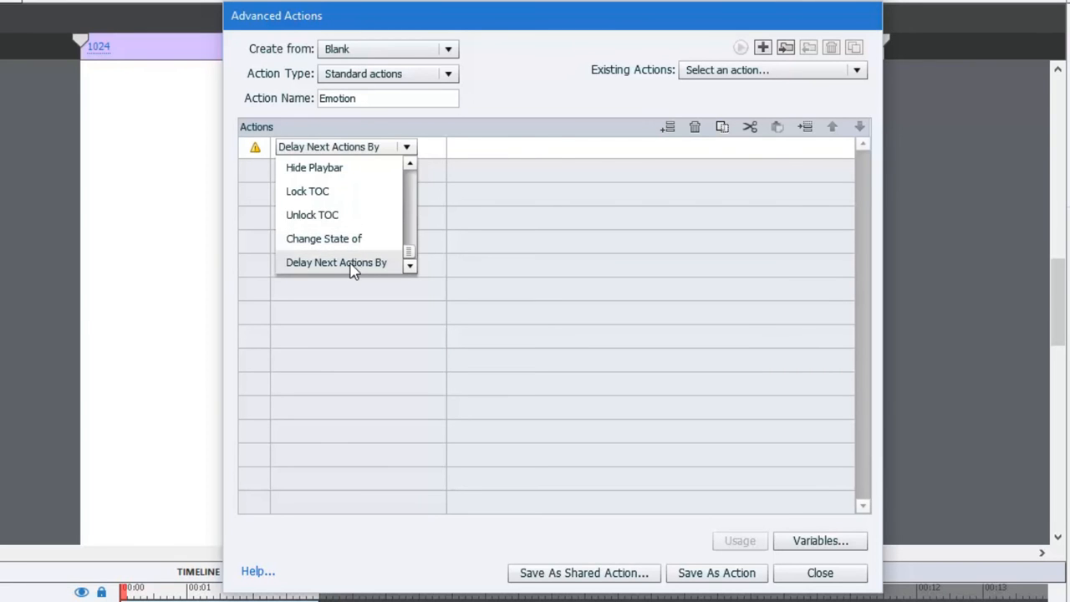
pyautogui.click(336, 261)
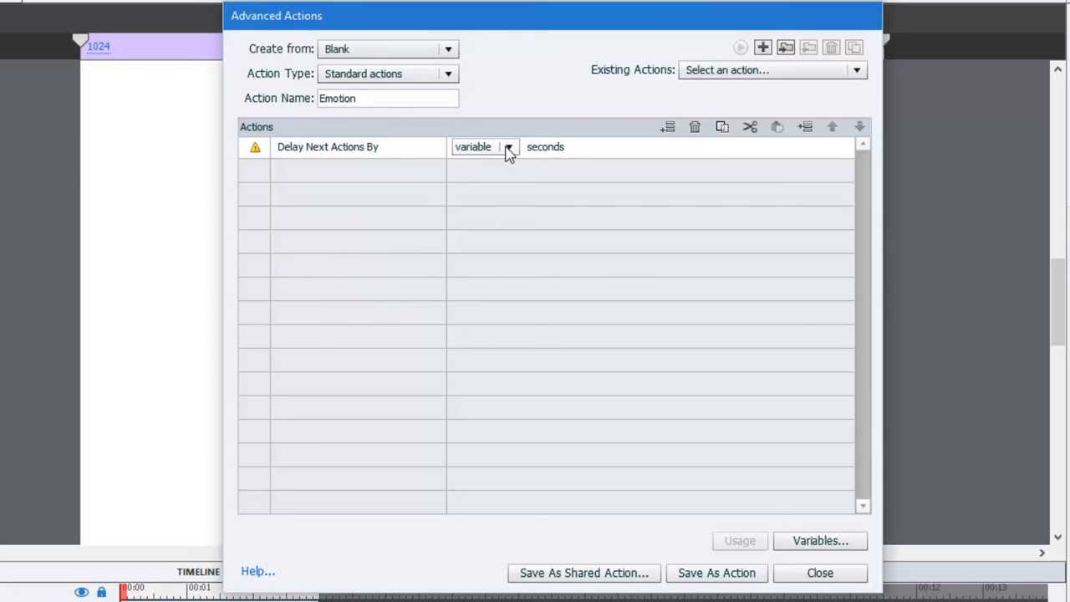
pyautogui.click(508, 147)
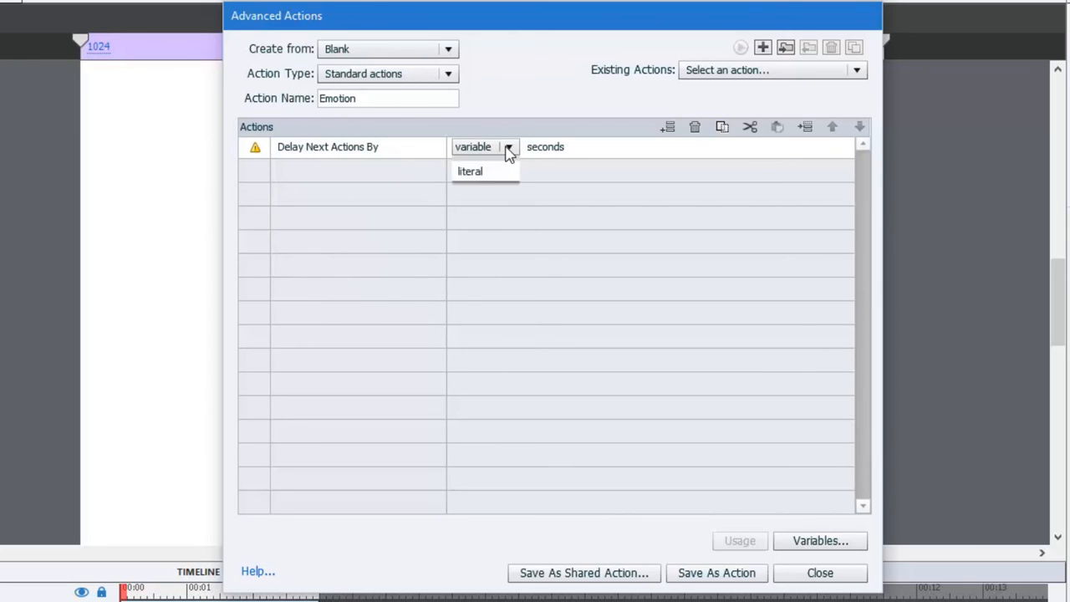
pyautogui.click(470, 171)
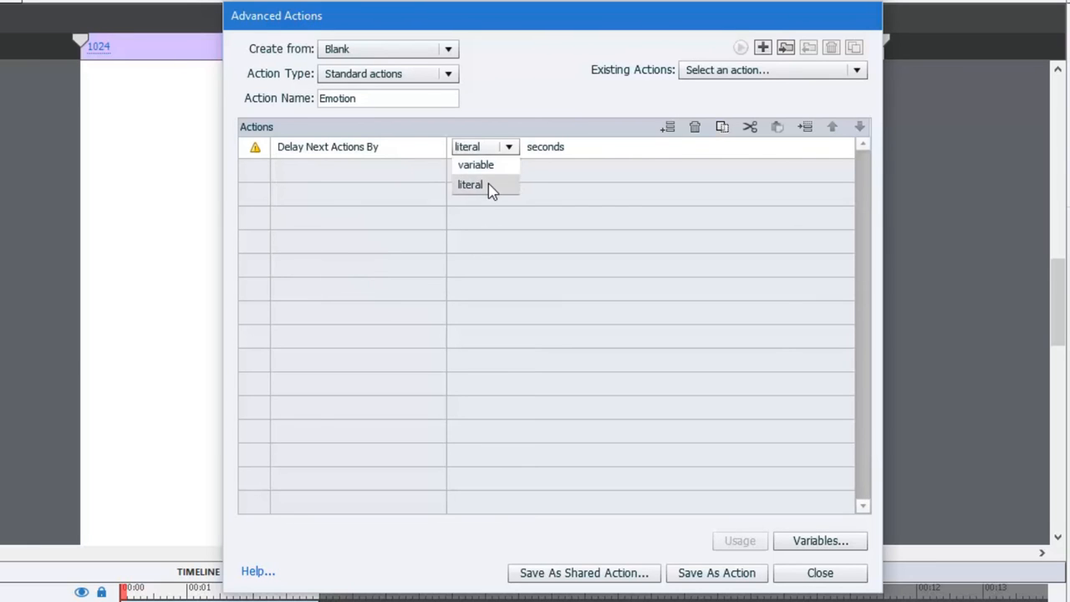
pyautogui.click(470, 185)
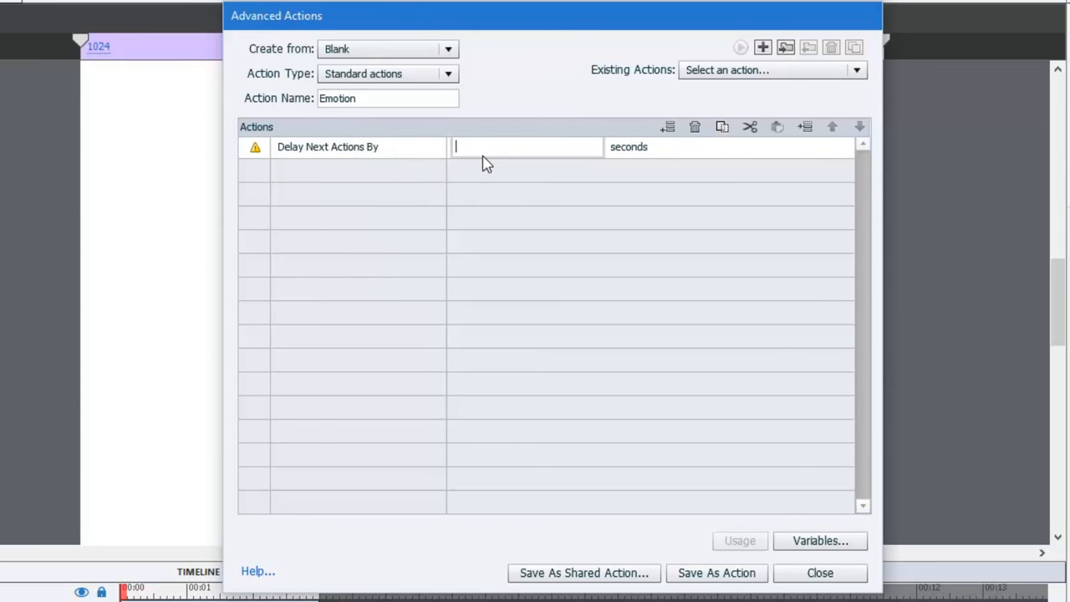
pyautogui.write('2')
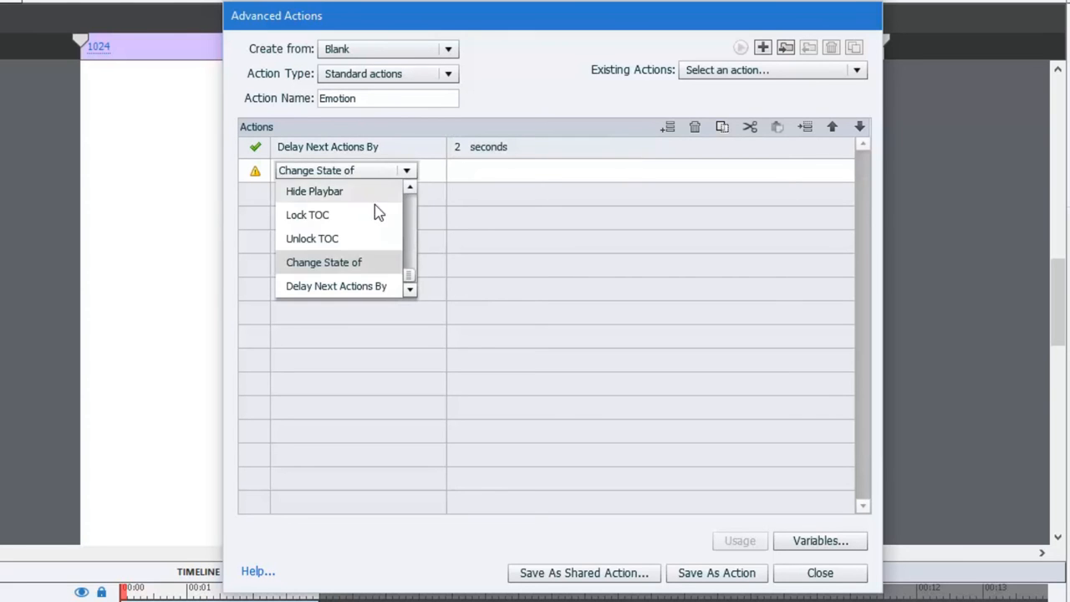
# Make the second action change Angela's state to Happy, and add a third action row
pyautogui.click(323, 262)
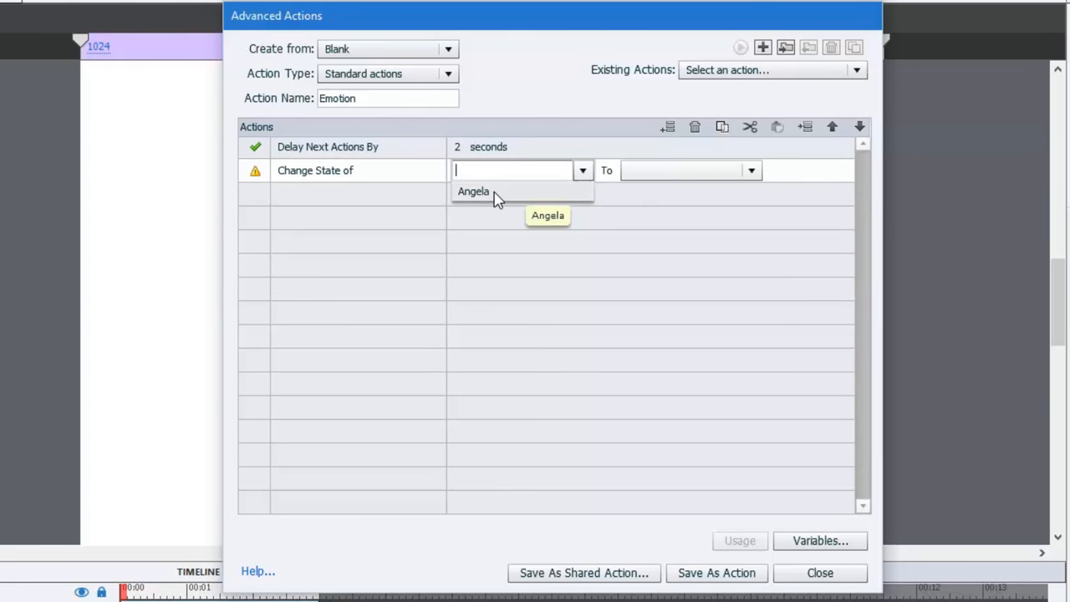
pyautogui.click(473, 191)
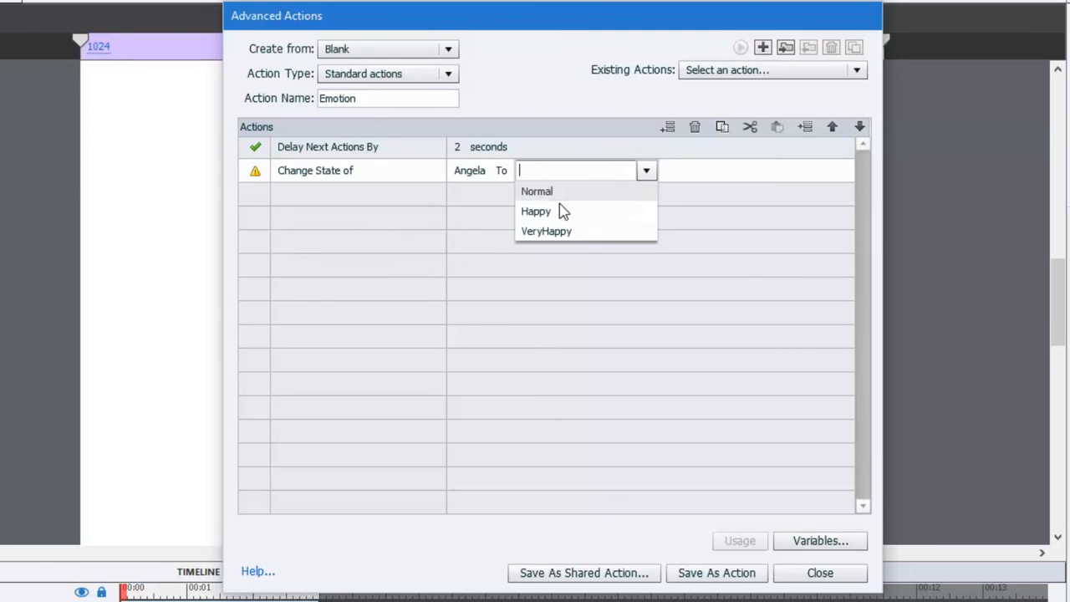
pyautogui.click(536, 210)
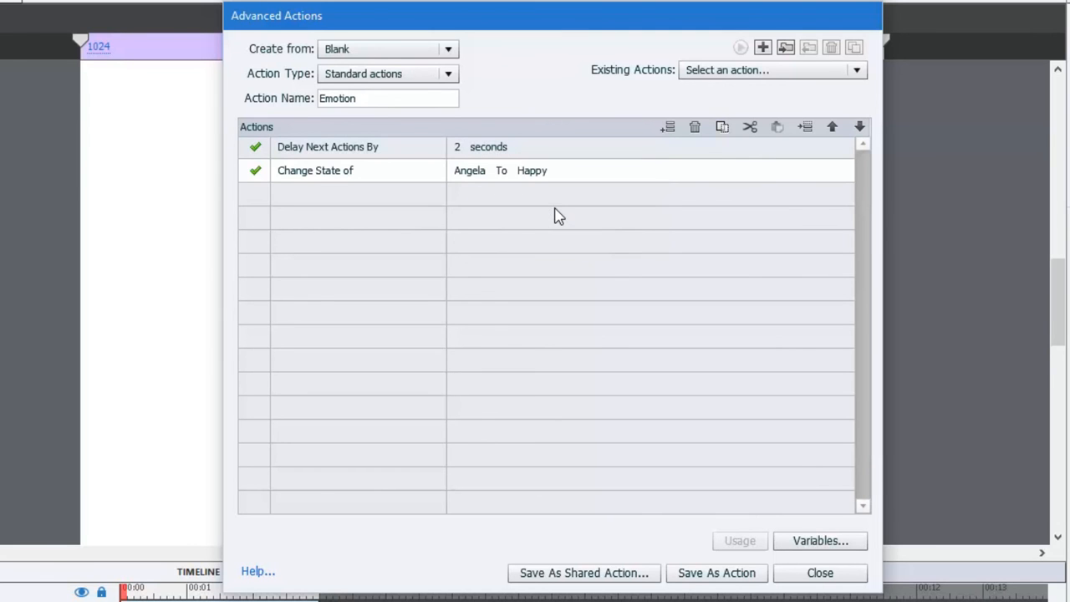
pyautogui.click(343, 193)
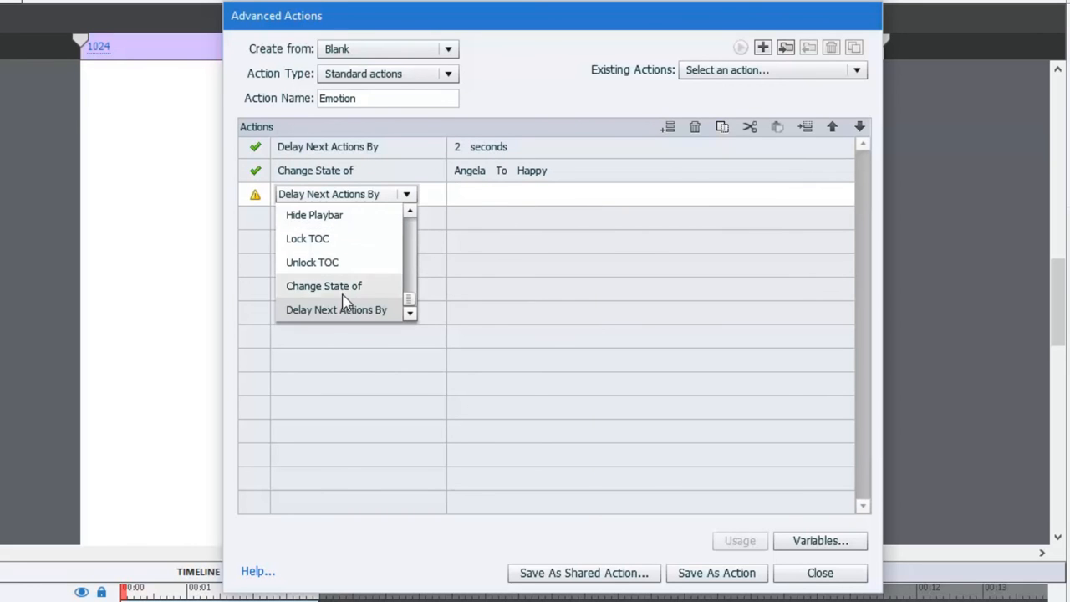
# Make the third action delay the next actions by a literal 2 seconds
pyautogui.click(336, 309)
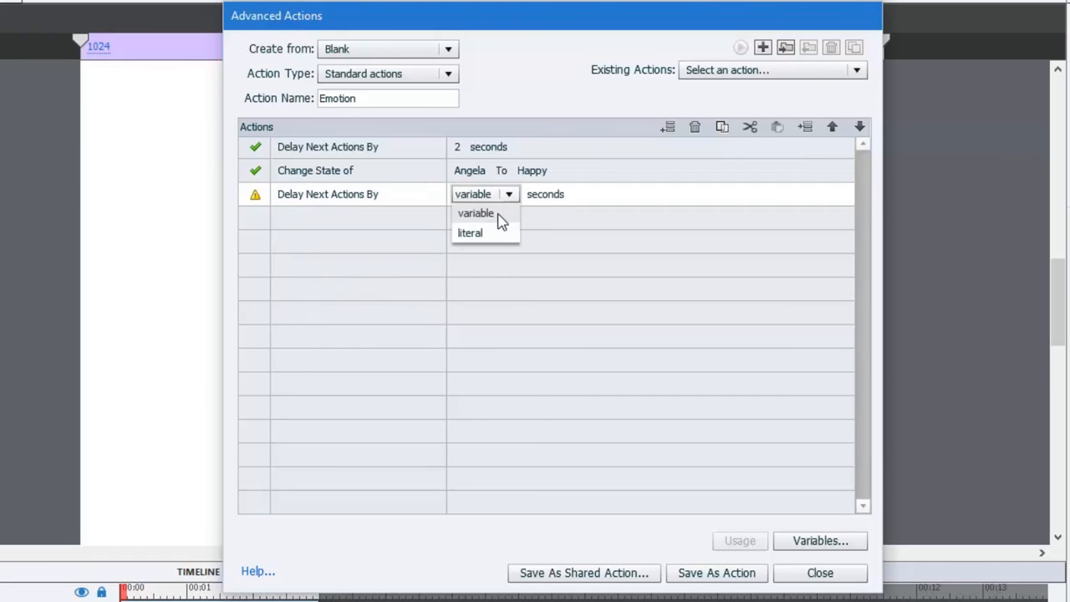
pyautogui.click(469, 232)
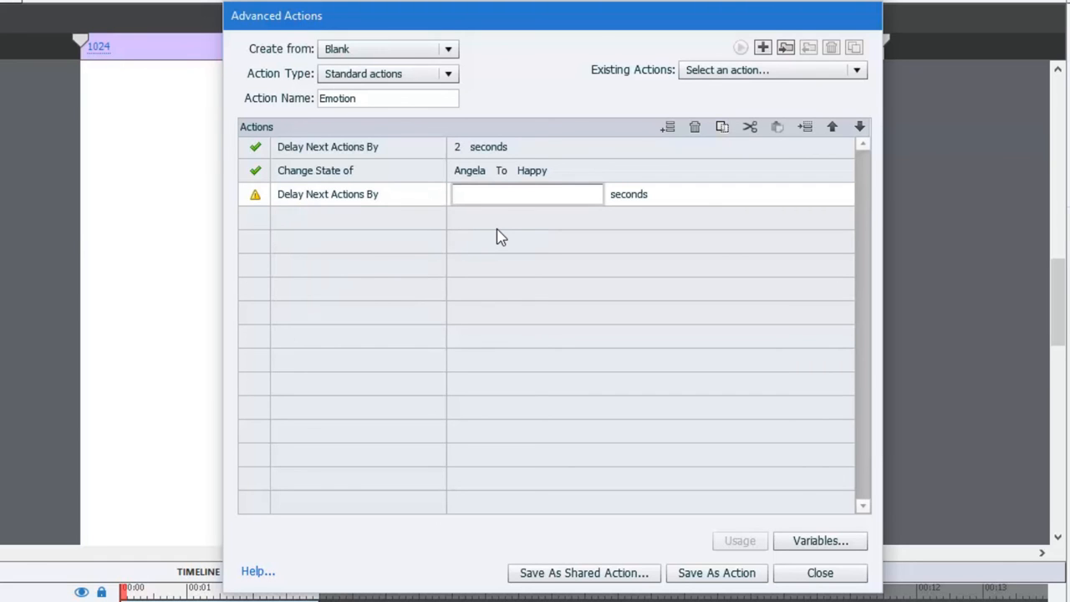
pyautogui.write('2')
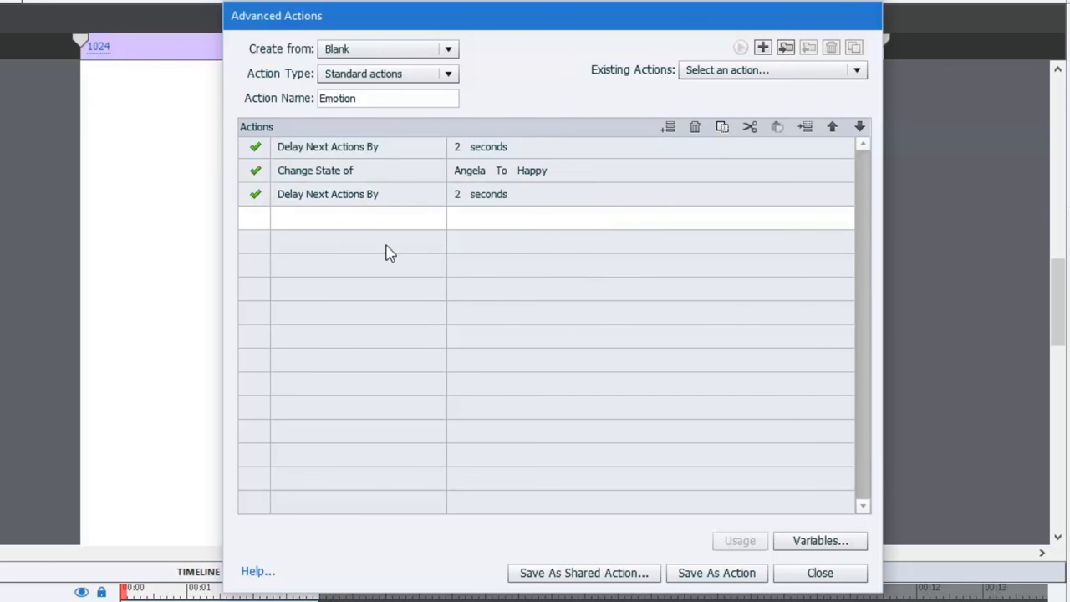
# Add a fourth action changing Angela's state to VeryHappy
pyautogui.click(343, 217)
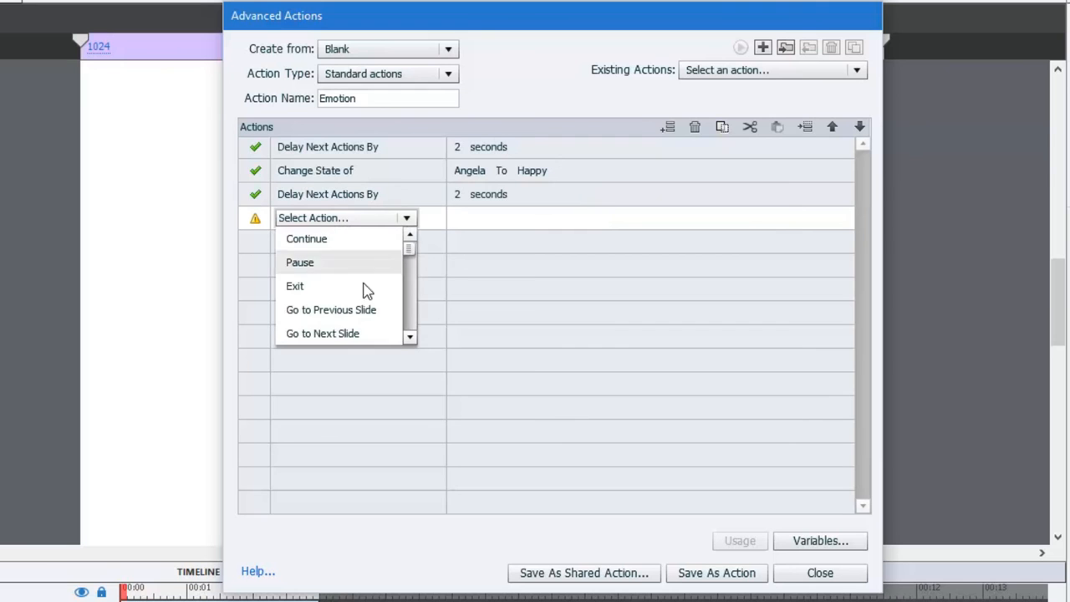
pyautogui.scroll(-3)
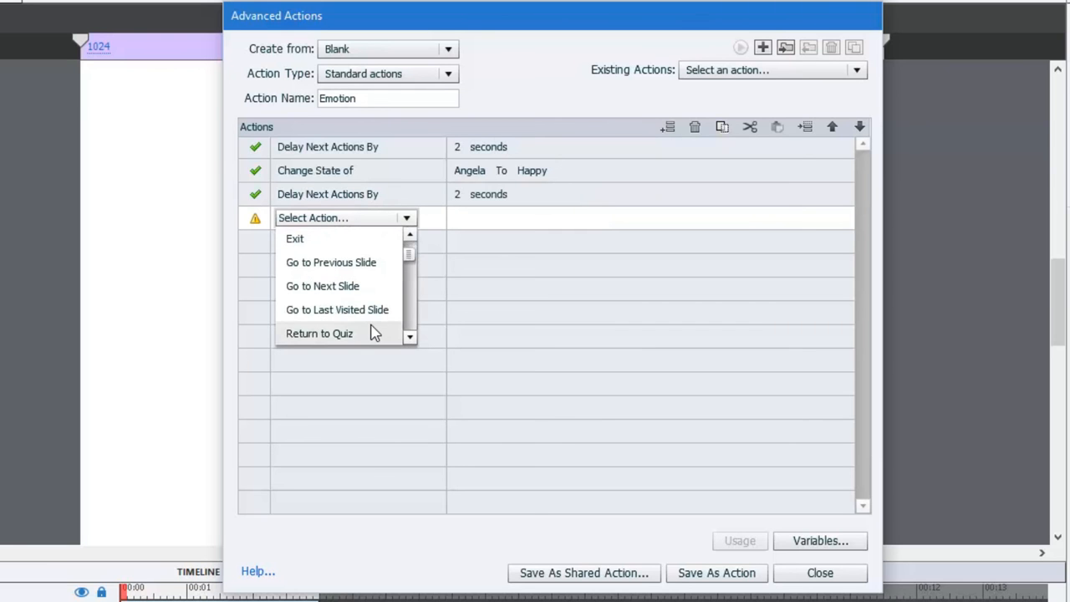
pyautogui.click(324, 310)
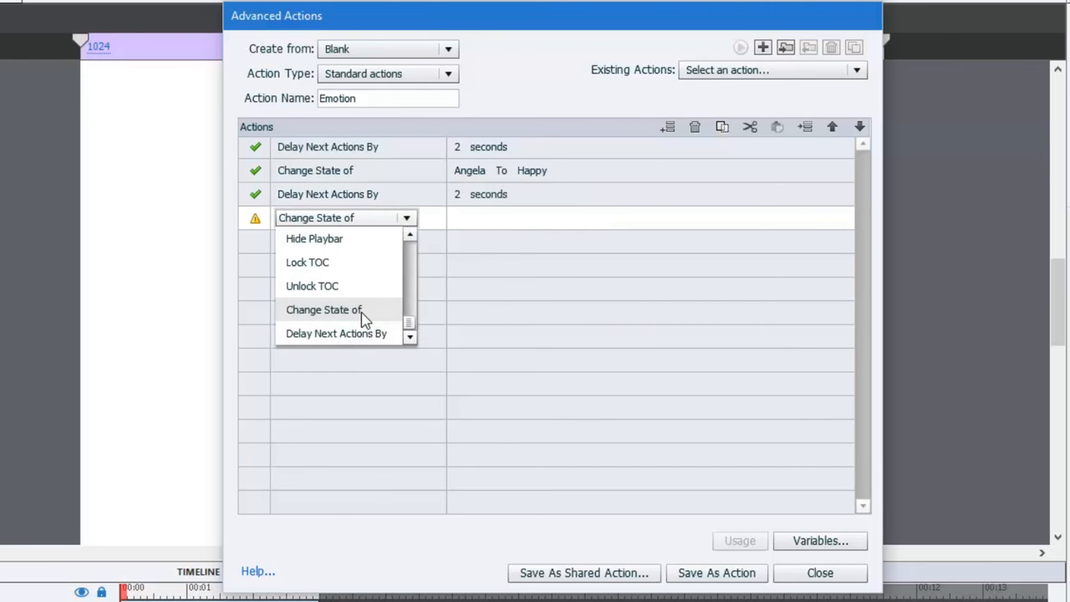
pyautogui.click(324, 309)
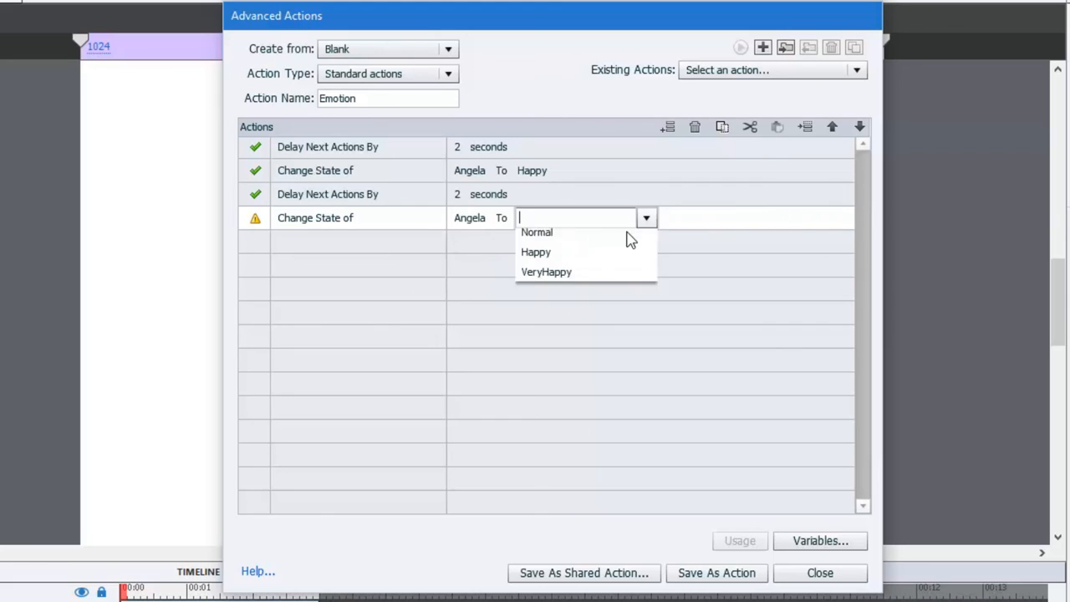
pyautogui.click(545, 272)
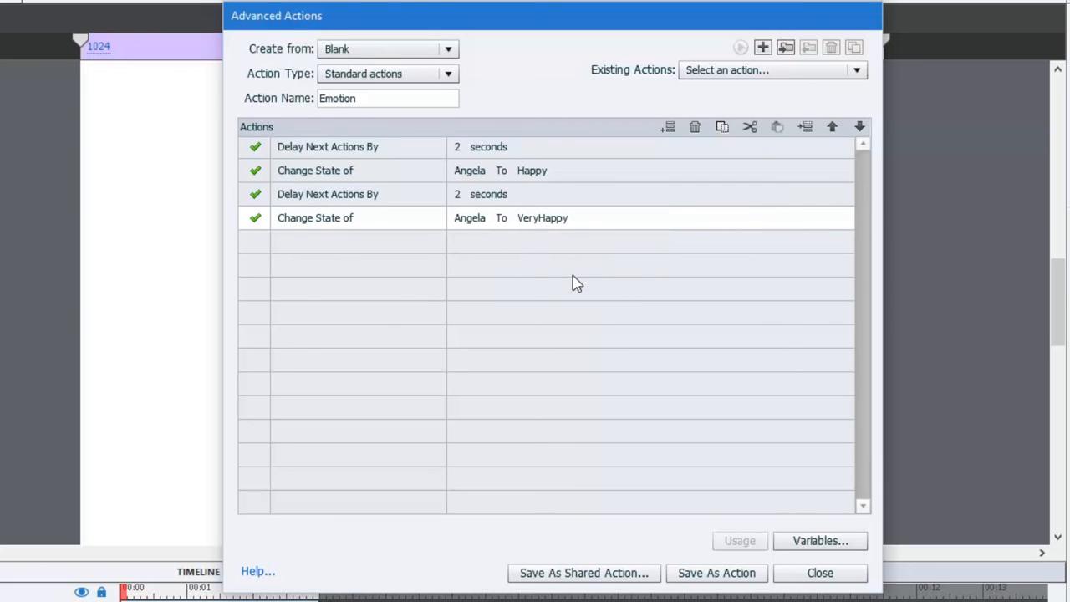
pyautogui.moveTo(599, 277)
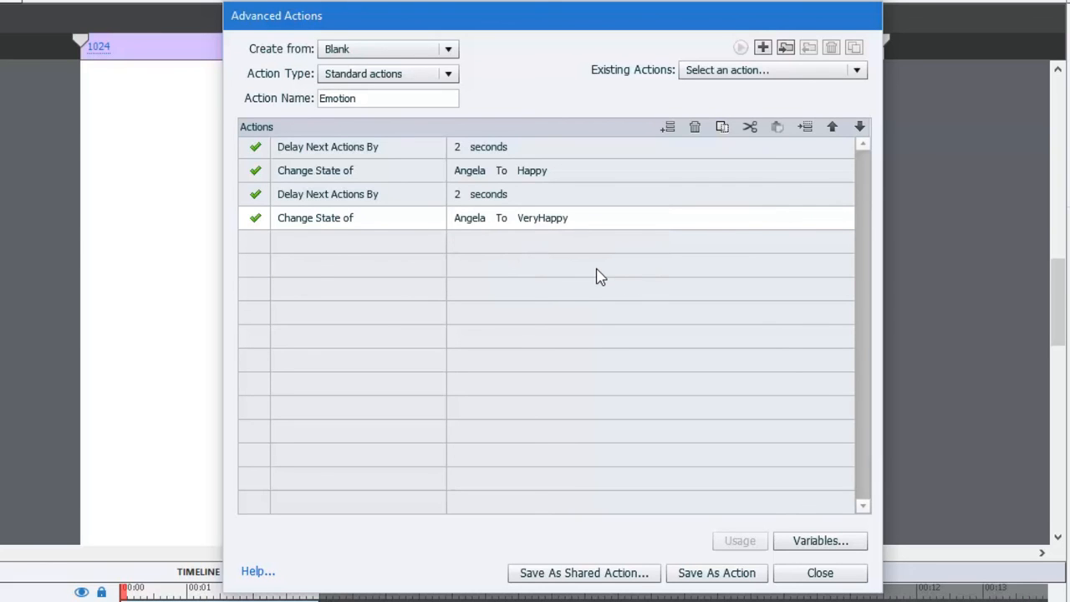
pyautogui.moveTo(347, 141)
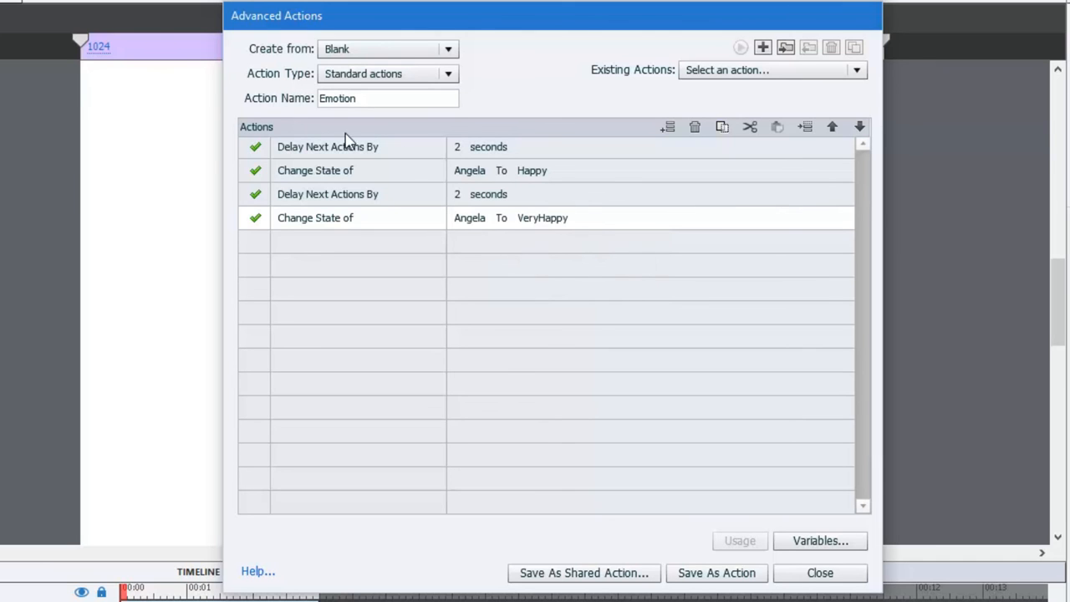
pyautogui.moveTo(278, 152)
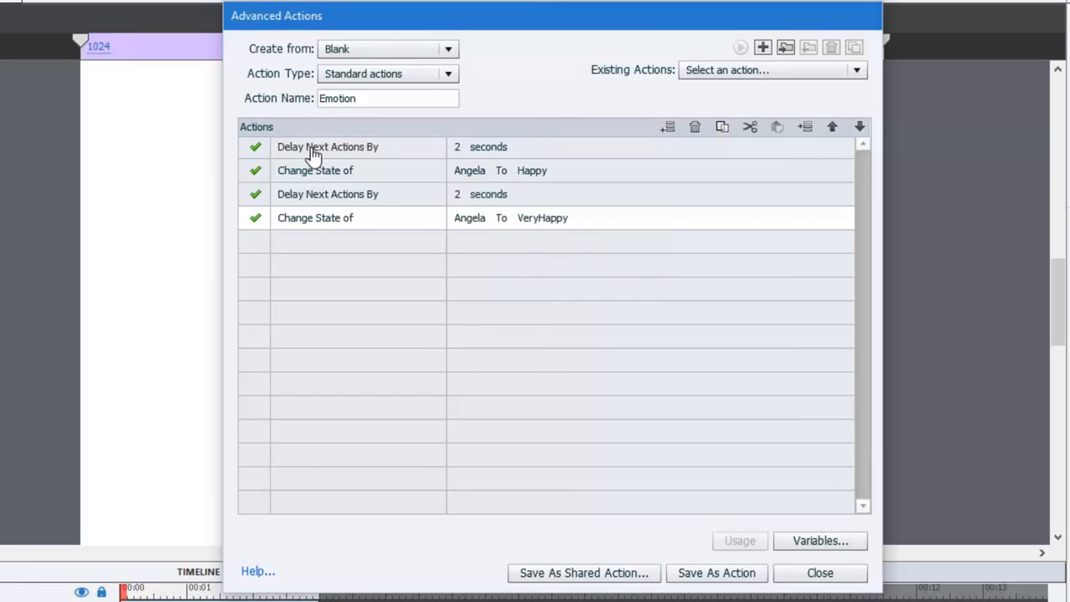
pyautogui.moveTo(354, 169)
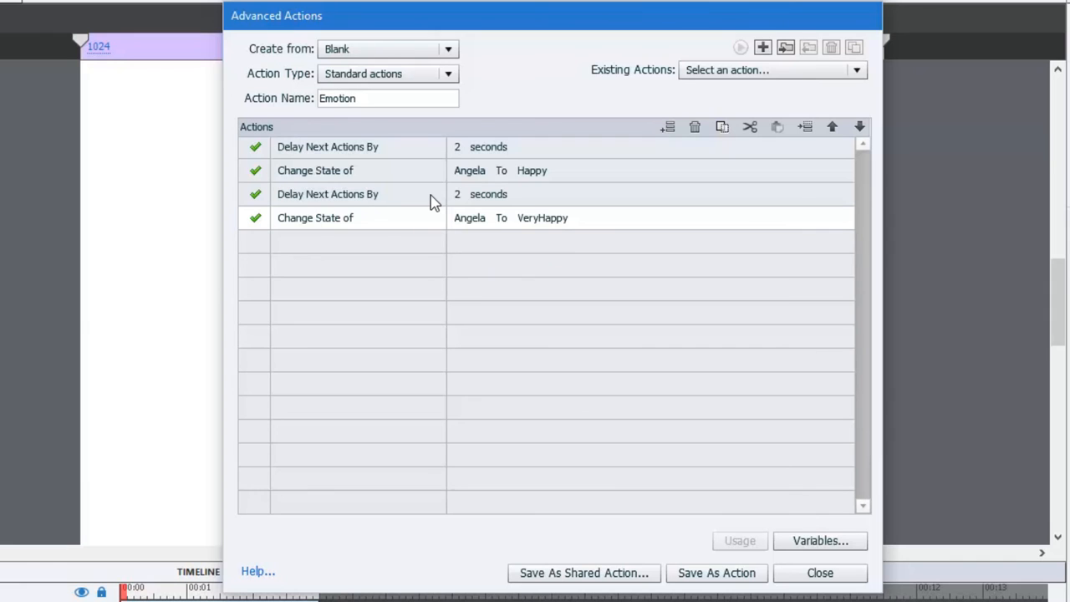
pyautogui.moveTo(443, 188)
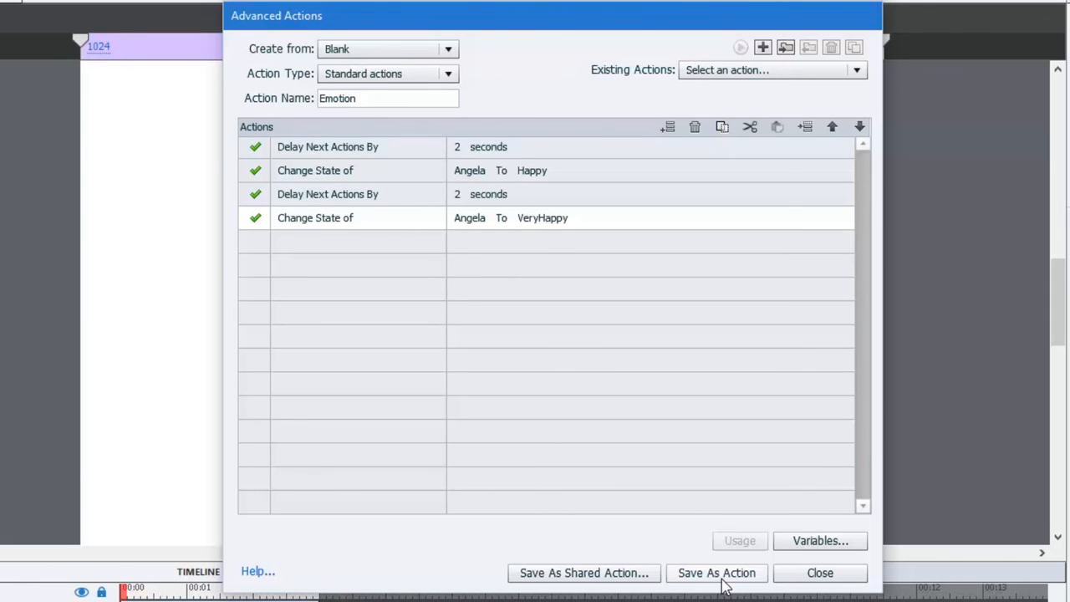
# Save the Emotion advanced action and dismiss the save confirmation
pyautogui.click(716, 573)
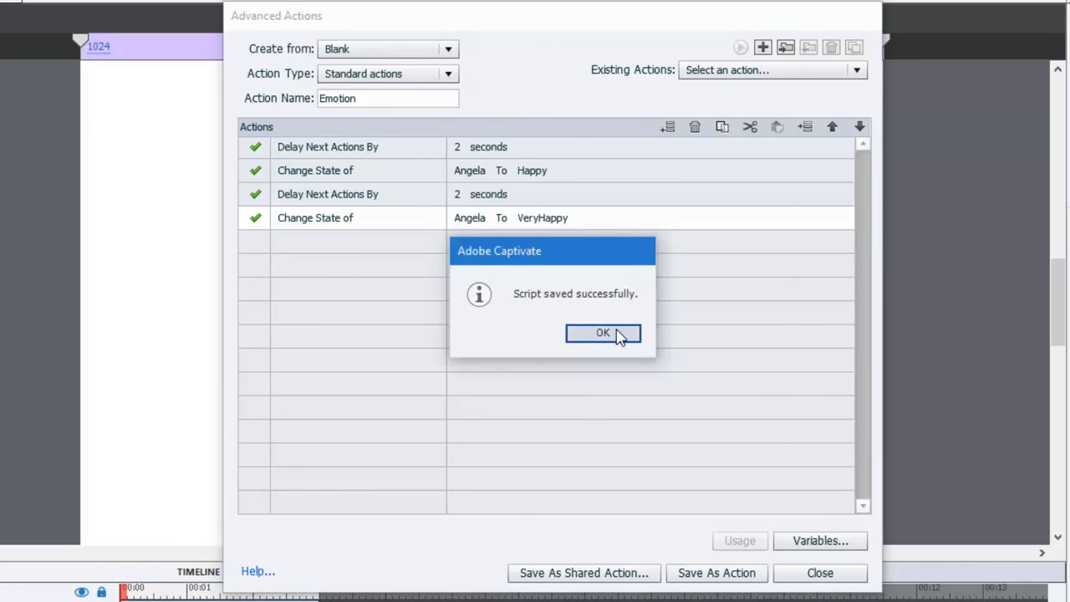
pyautogui.click(602, 333)
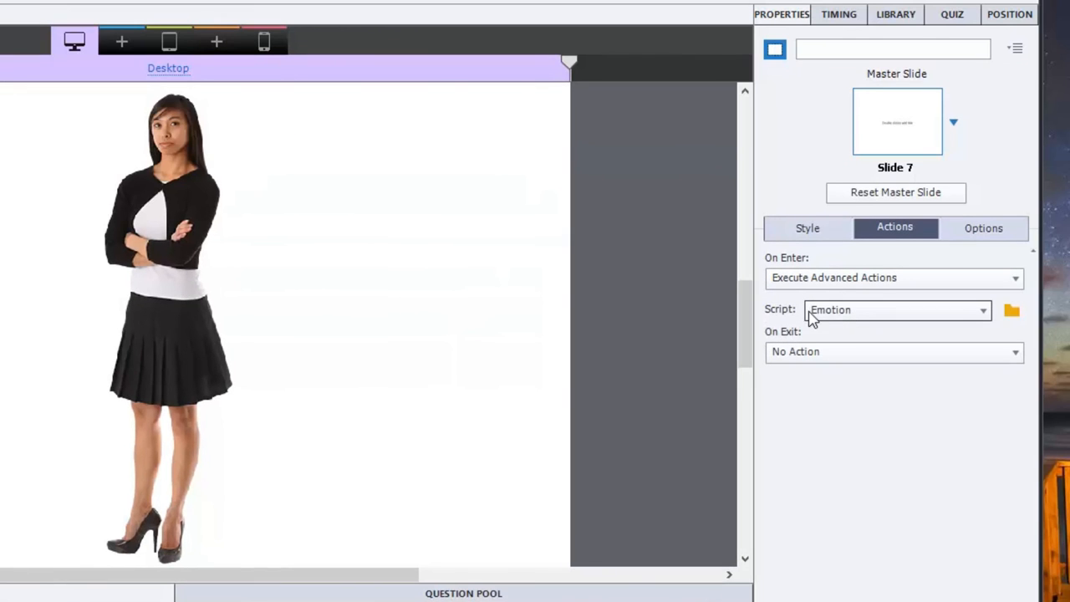
pyautogui.moveTo(850, 319)
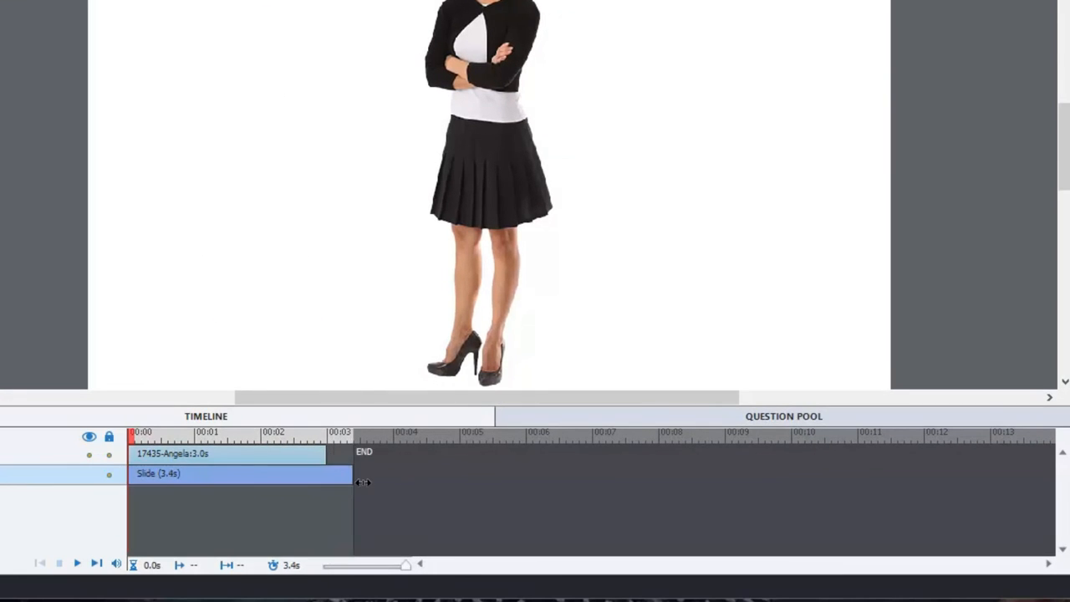
# Extend the slide to 10 seconds and set Angela to display for the rest of slide
pyautogui.moveTo(353, 481); pyautogui.dragTo(610, 473)
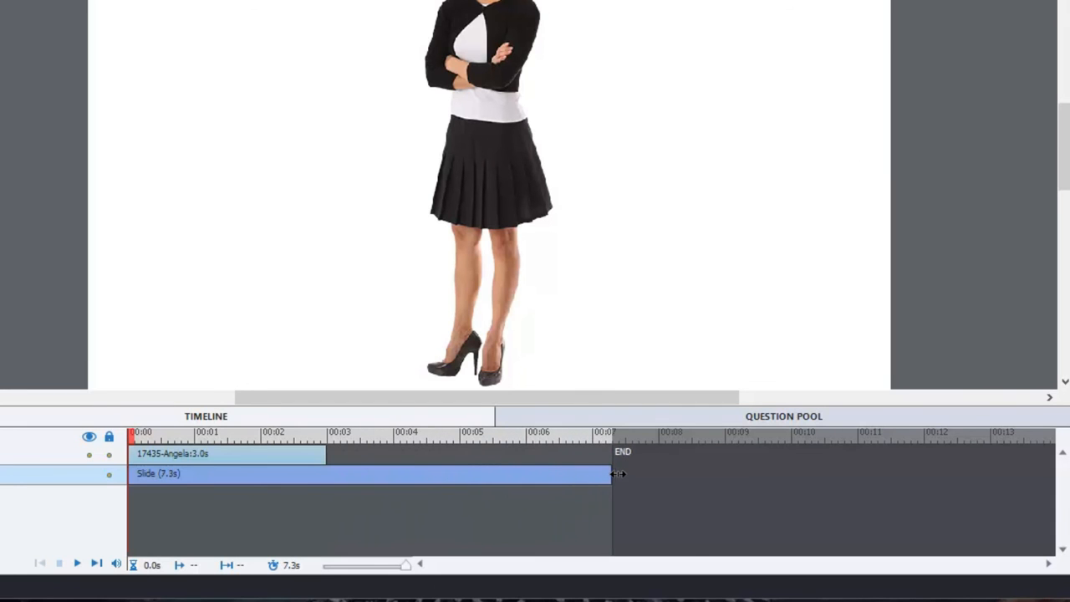
pyautogui.moveTo(612, 473); pyautogui.dragTo(599, 473)
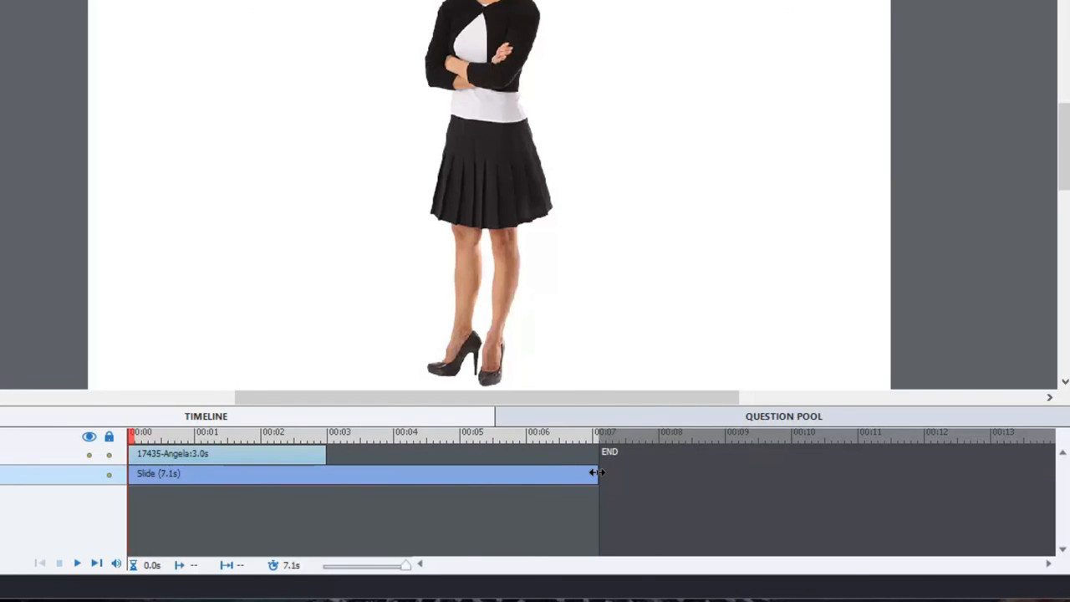
pyautogui.moveTo(598, 473); pyautogui.dragTo(790, 473)
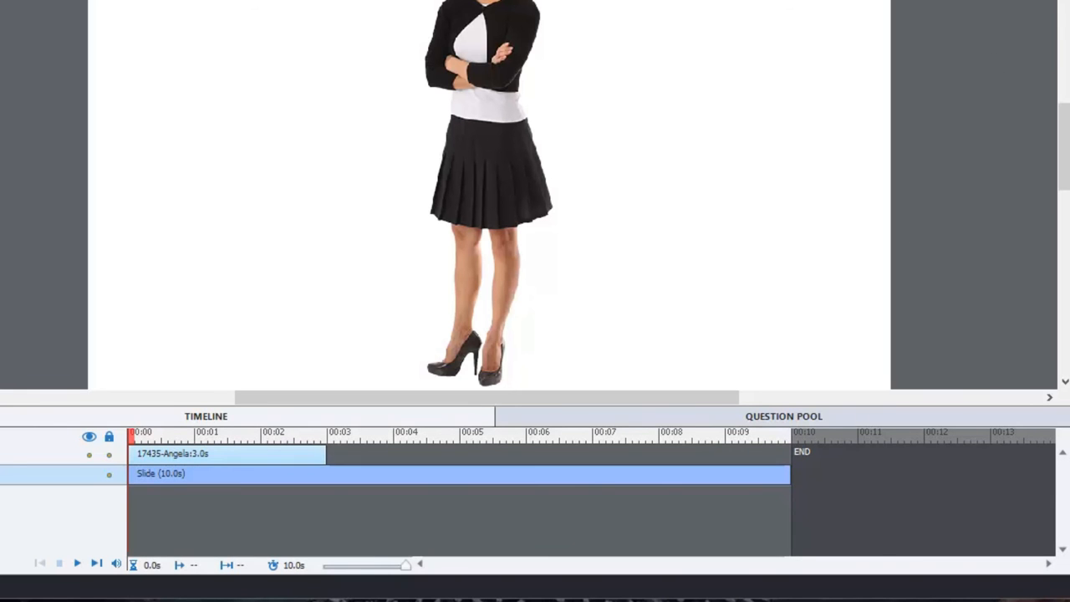
pyautogui.moveTo(1012, 100)
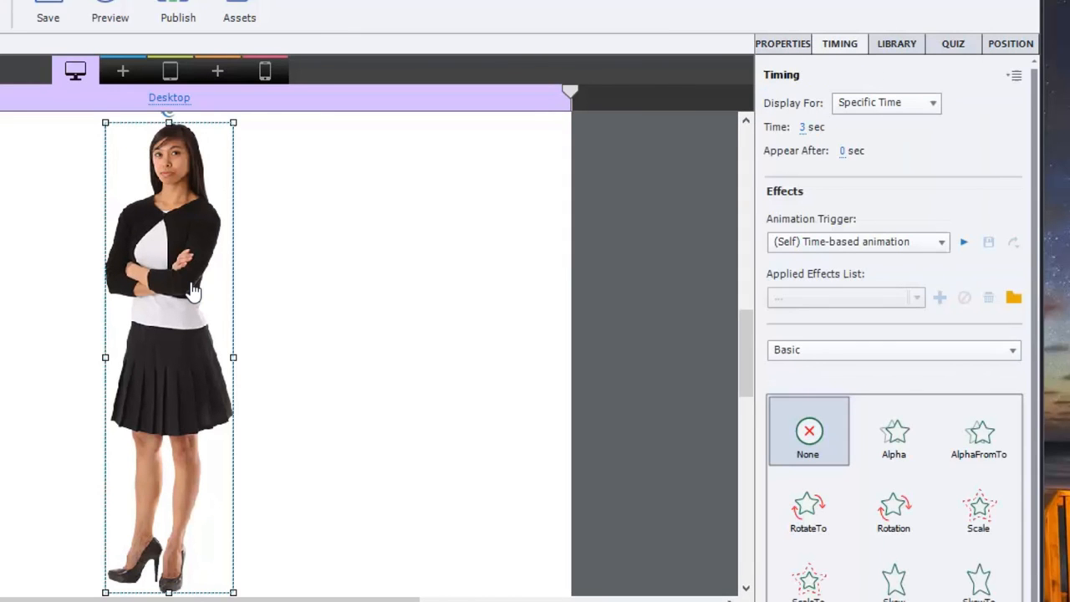
pyautogui.click(886, 102)
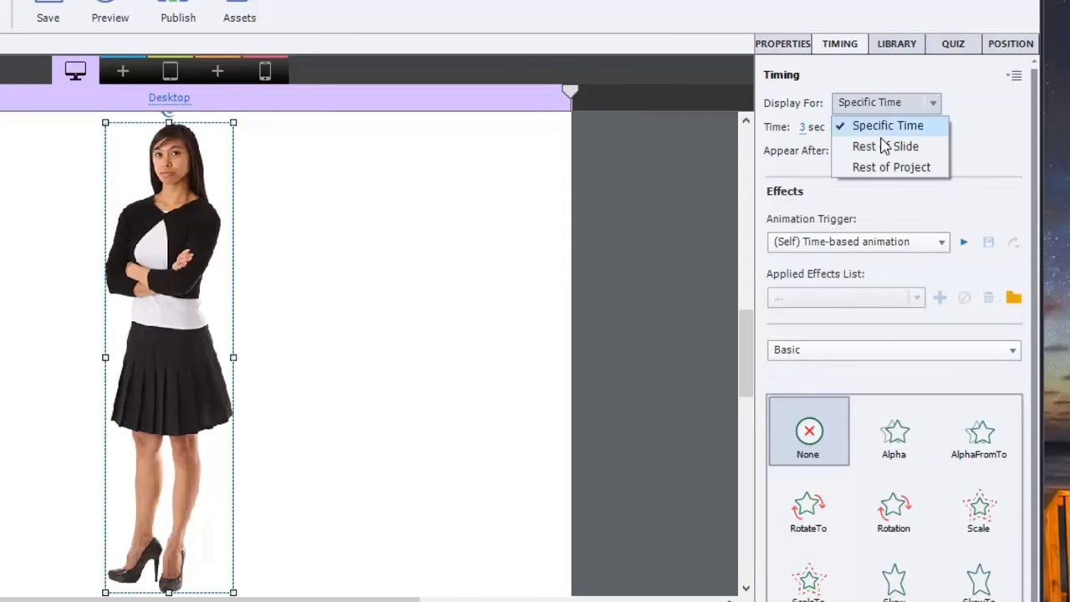
pyautogui.click(886, 145)
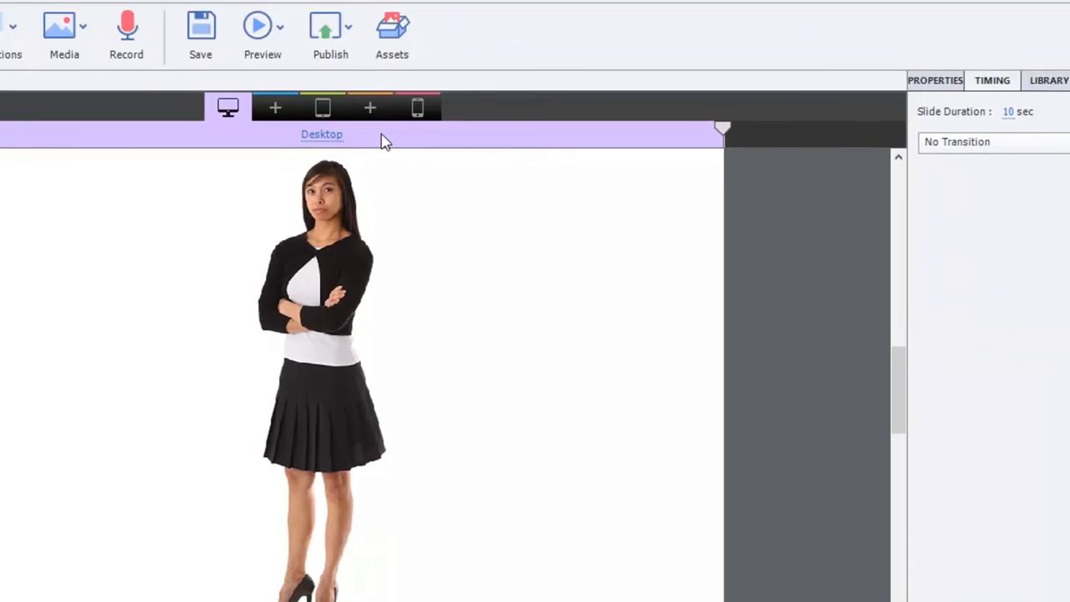
# Preview the slide and pause once Angela reaches her VeryHappy pose
pyautogui.click(436, 71)
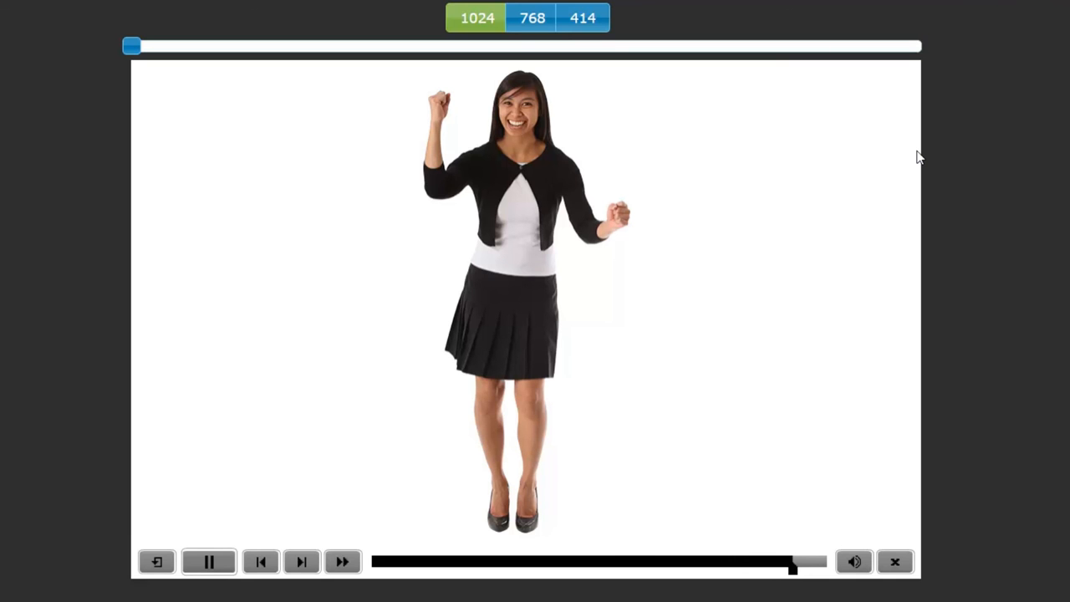
pyautogui.click(209, 561)
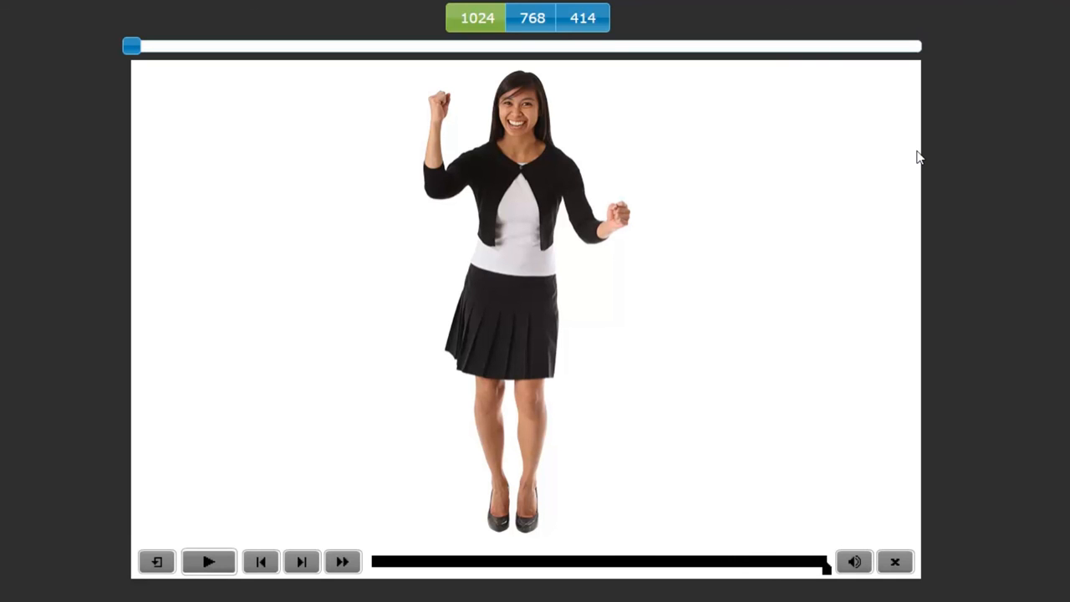